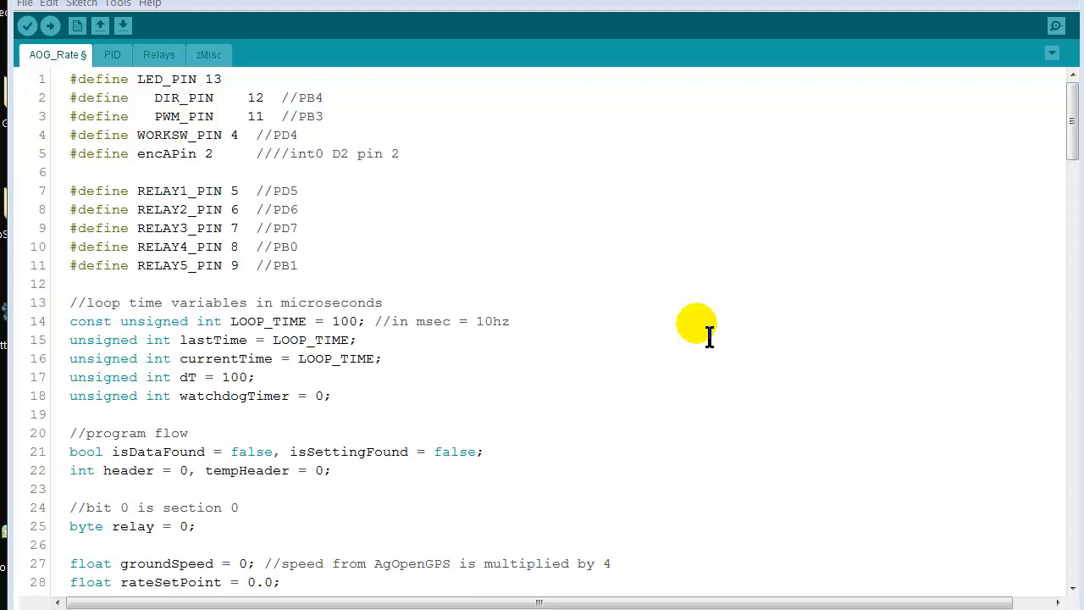
pyautogui.moveTo(378, 243)
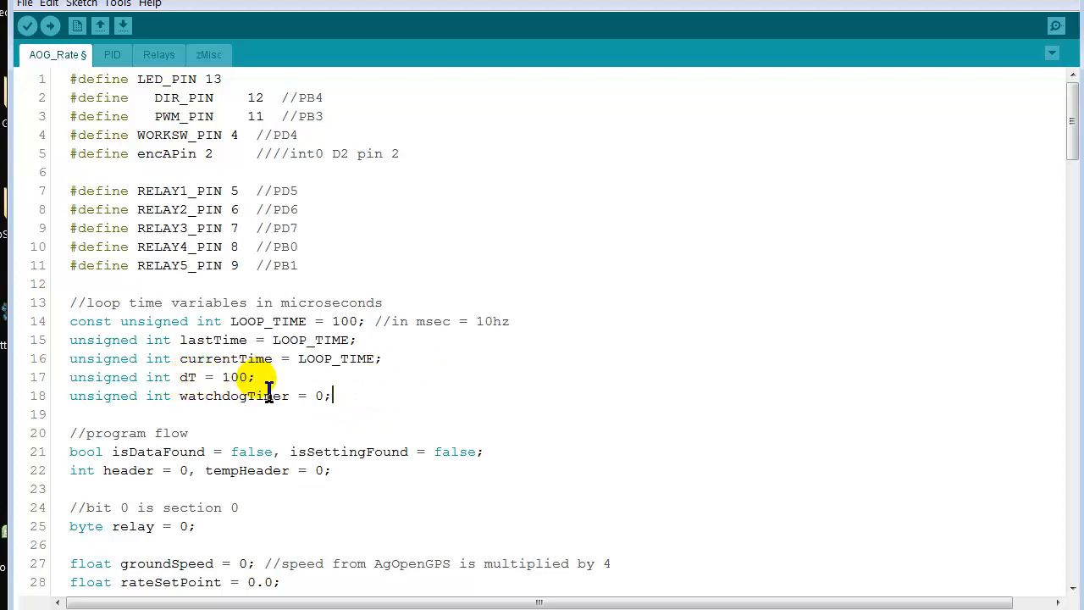
pyautogui.scroll(-3)
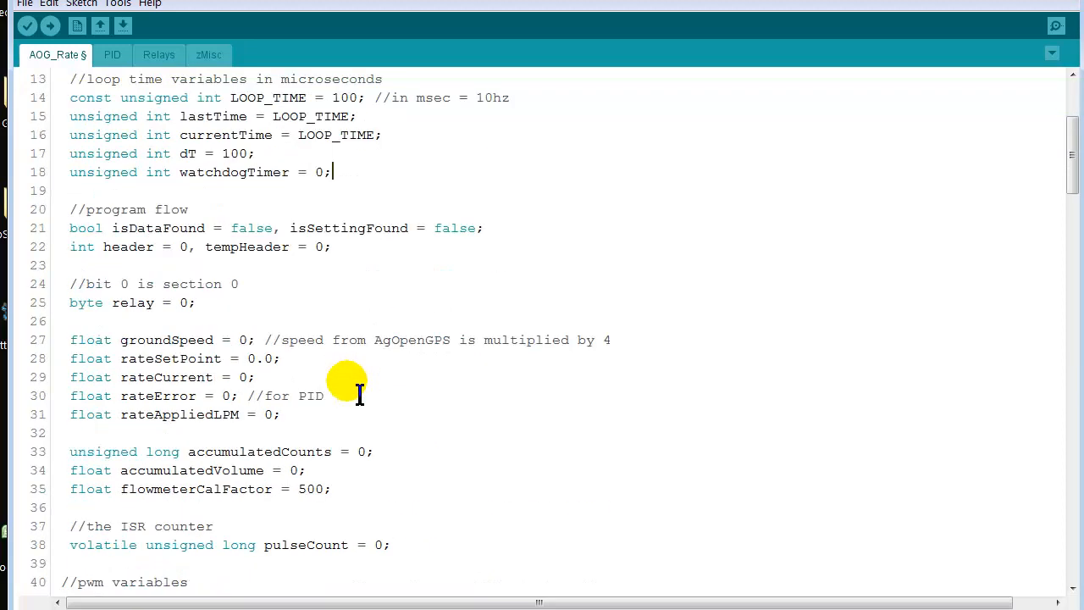
pyautogui.scroll(-3)
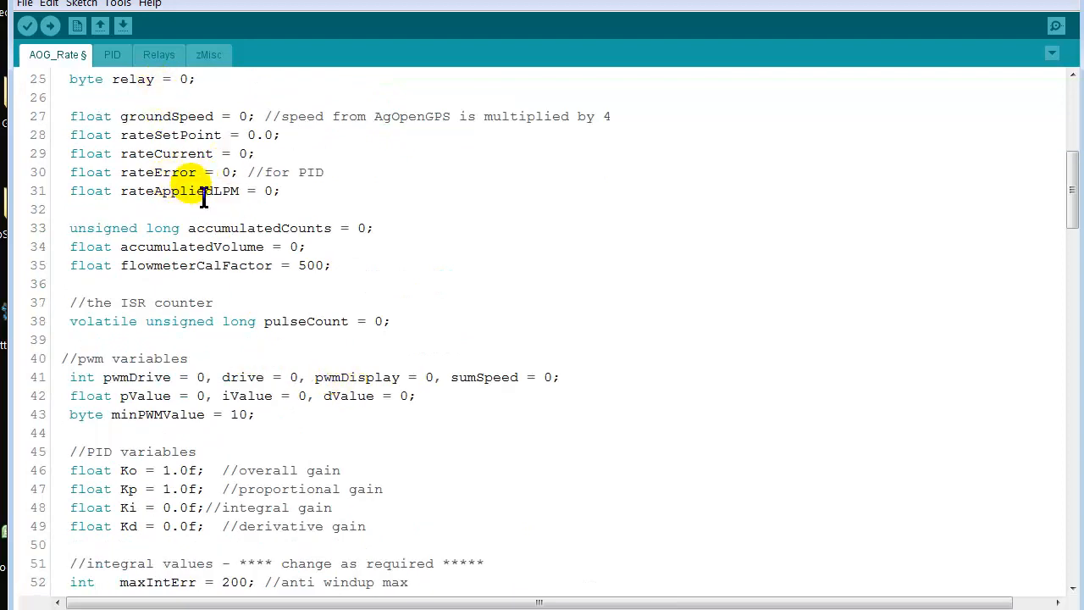
pyautogui.scroll(-3)
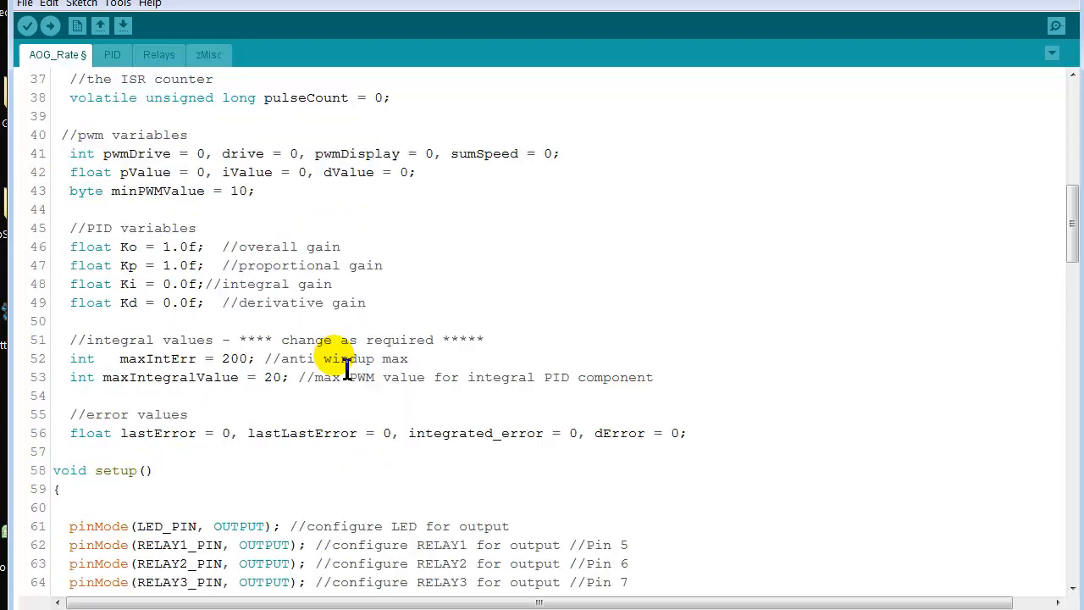
pyautogui.scroll(-3)
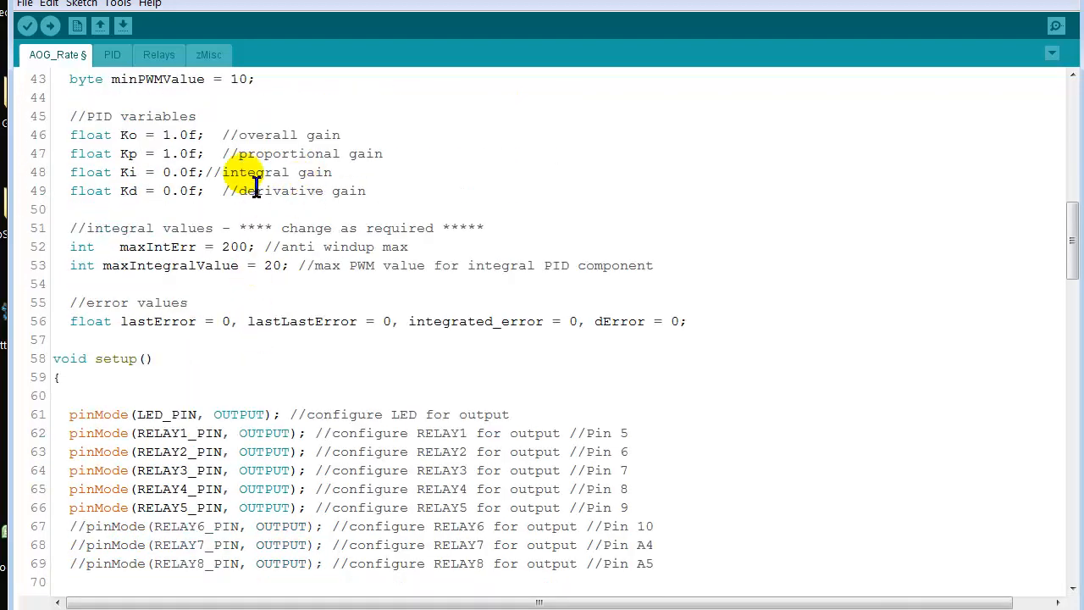
pyautogui.scroll(-3)
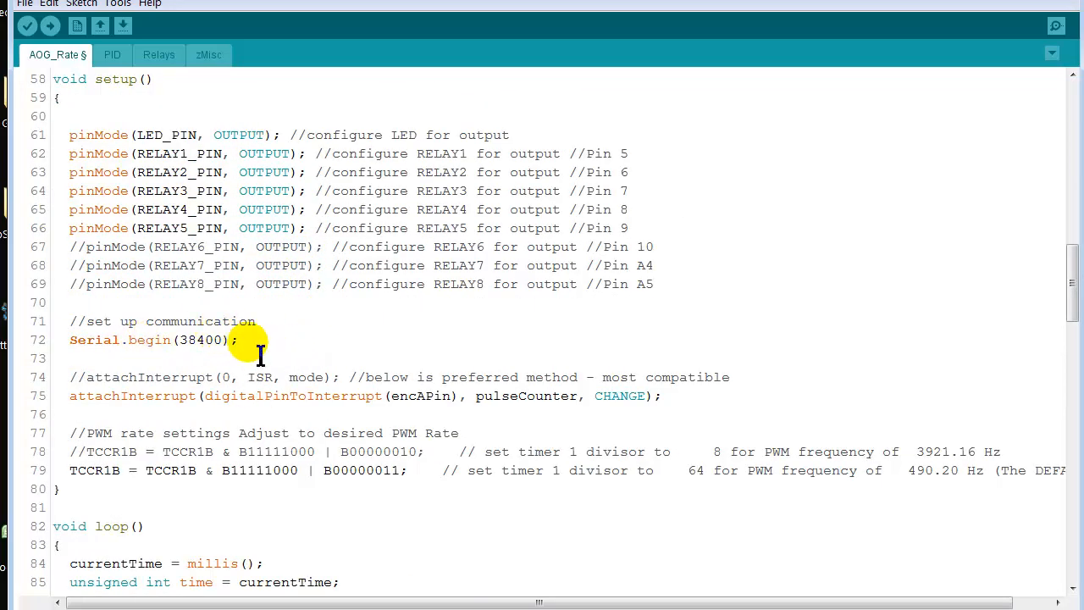
pyautogui.scroll(-3)
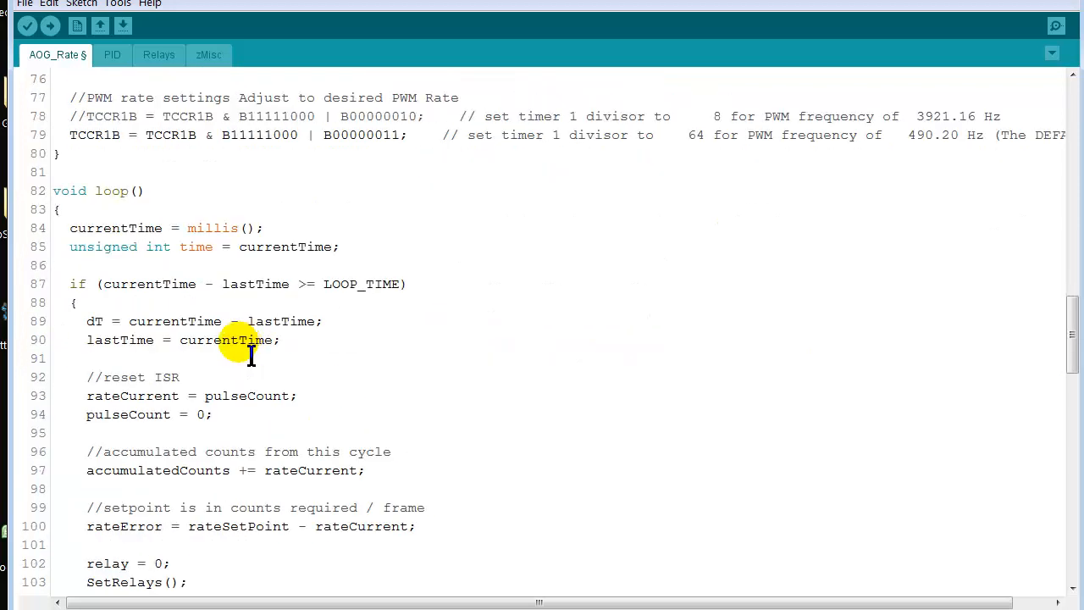
pyautogui.scroll(-3)
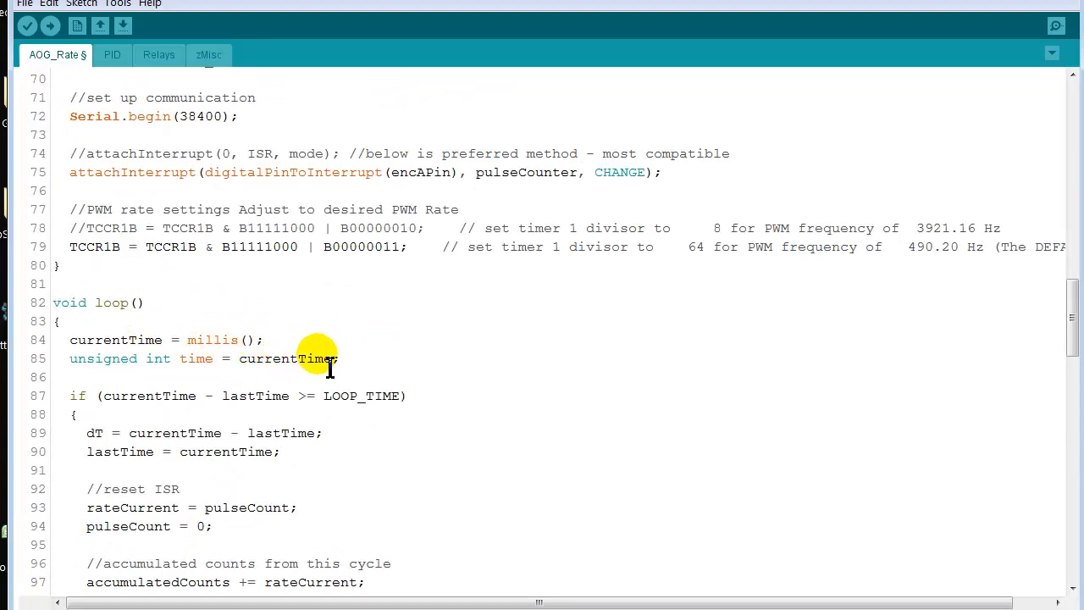
pyautogui.scroll(-3)
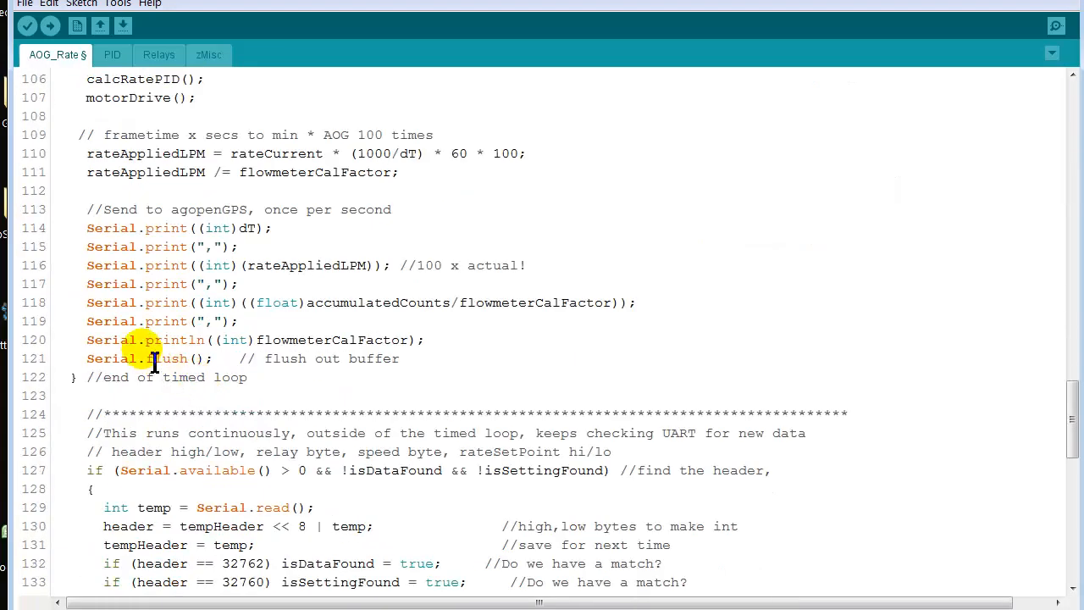
pyautogui.scroll(-3)
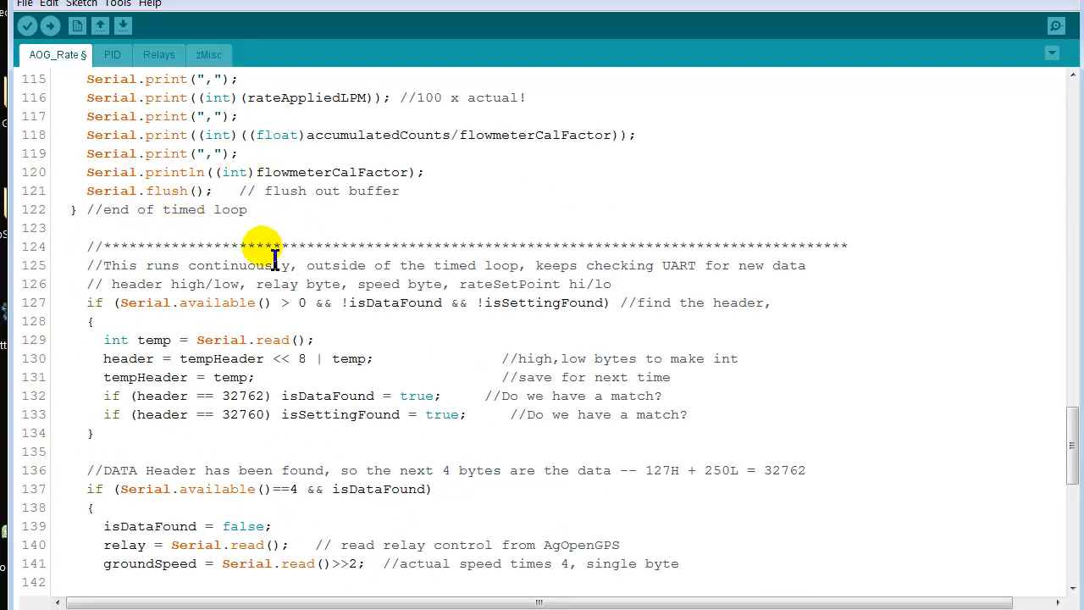
pyautogui.scroll(-3)
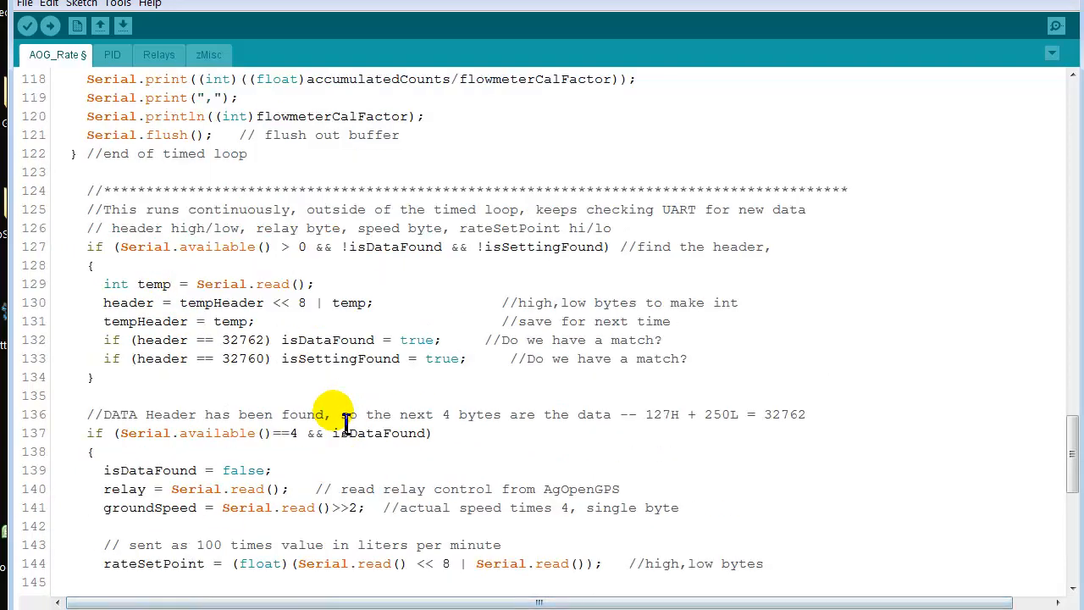
pyautogui.moveTo(618, 247)
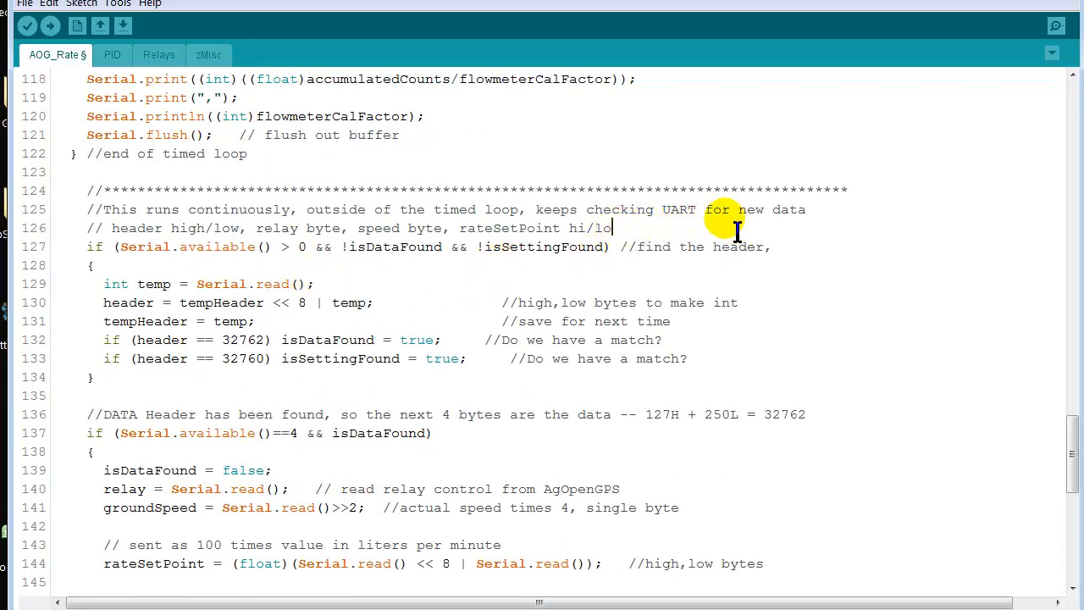
pyautogui.moveTo(660, 237)
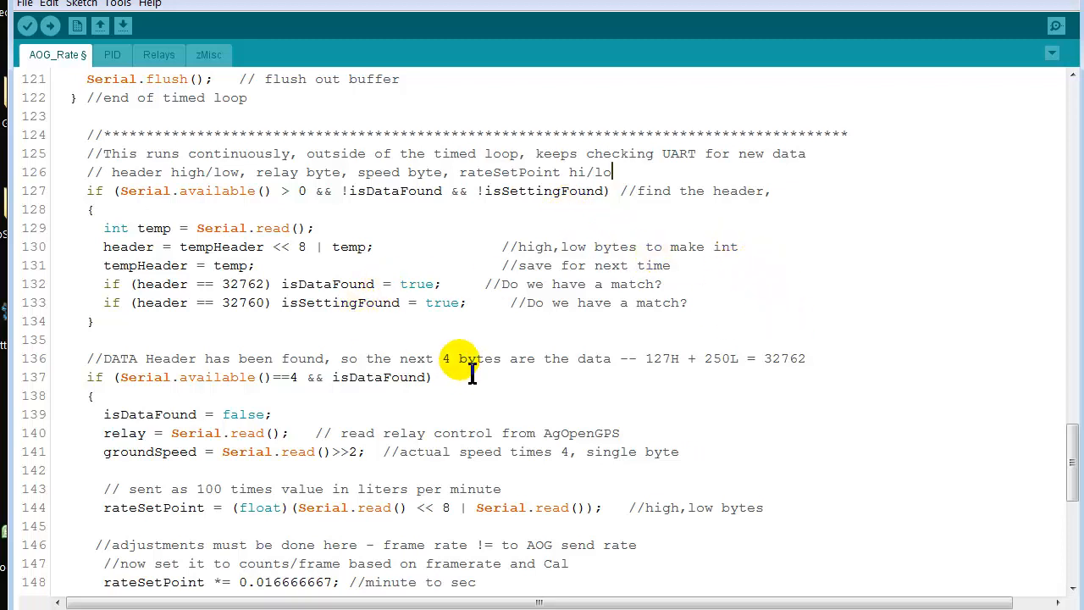
pyautogui.moveTo(783, 357)
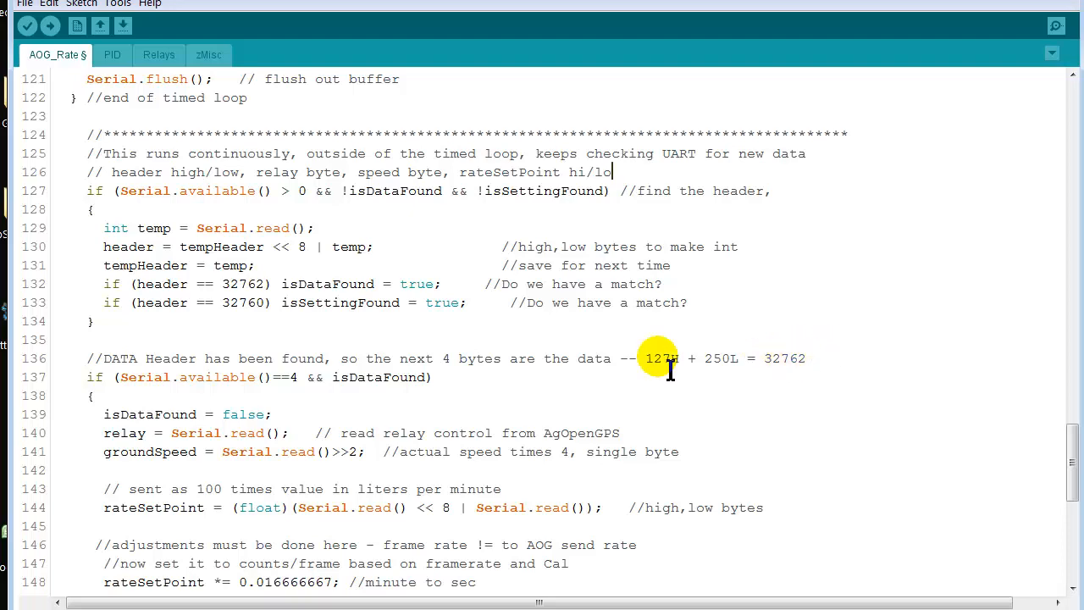
pyautogui.scroll(-3)
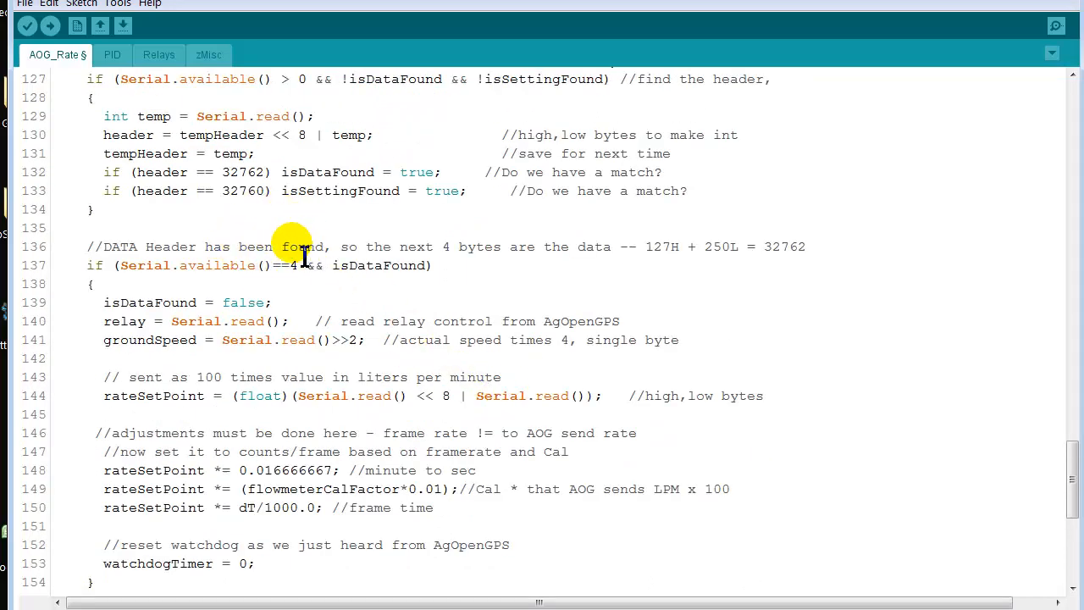
pyautogui.moveTo(347, 247)
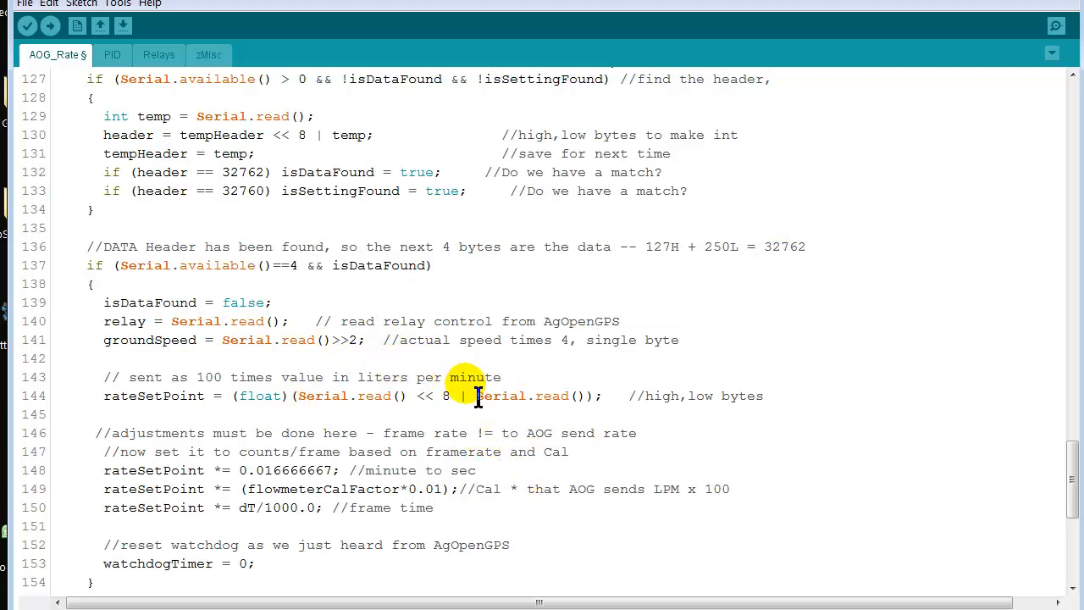
pyautogui.moveTo(445, 304)
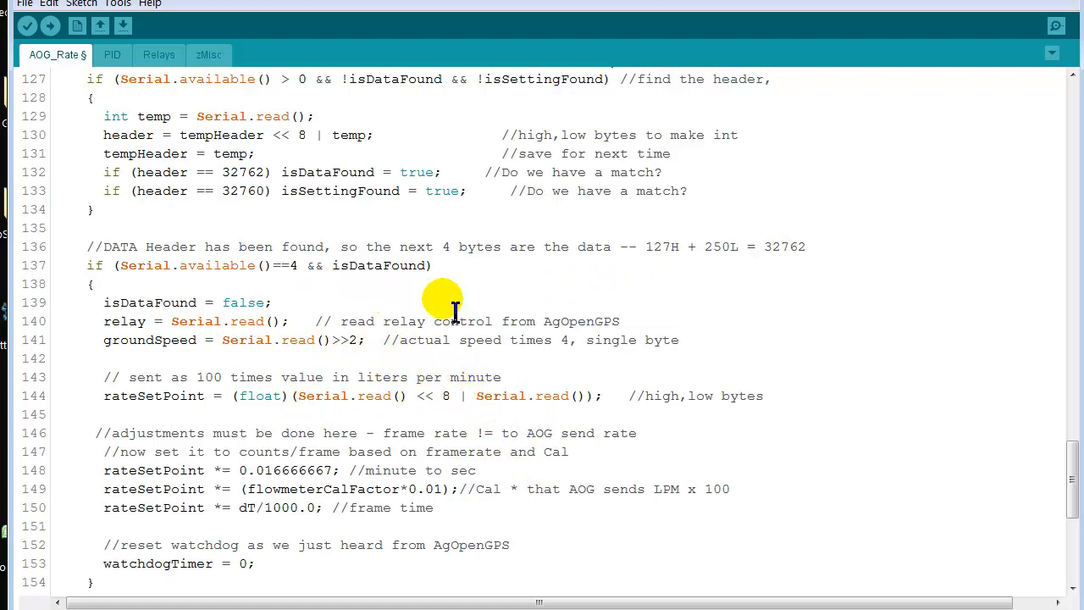
pyautogui.scroll(-3)
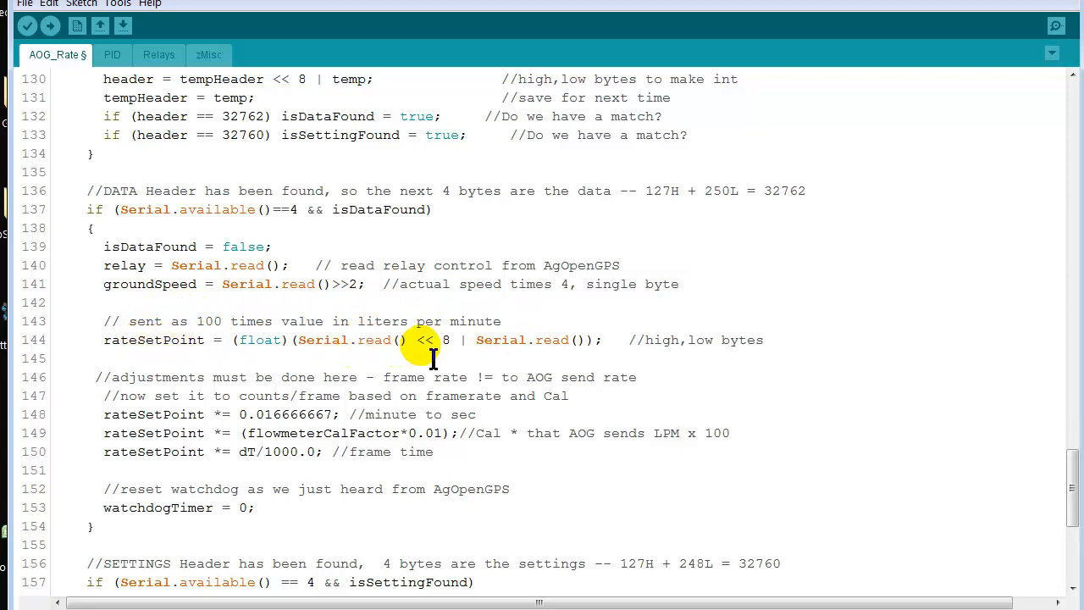
pyautogui.moveTo(461, 348)
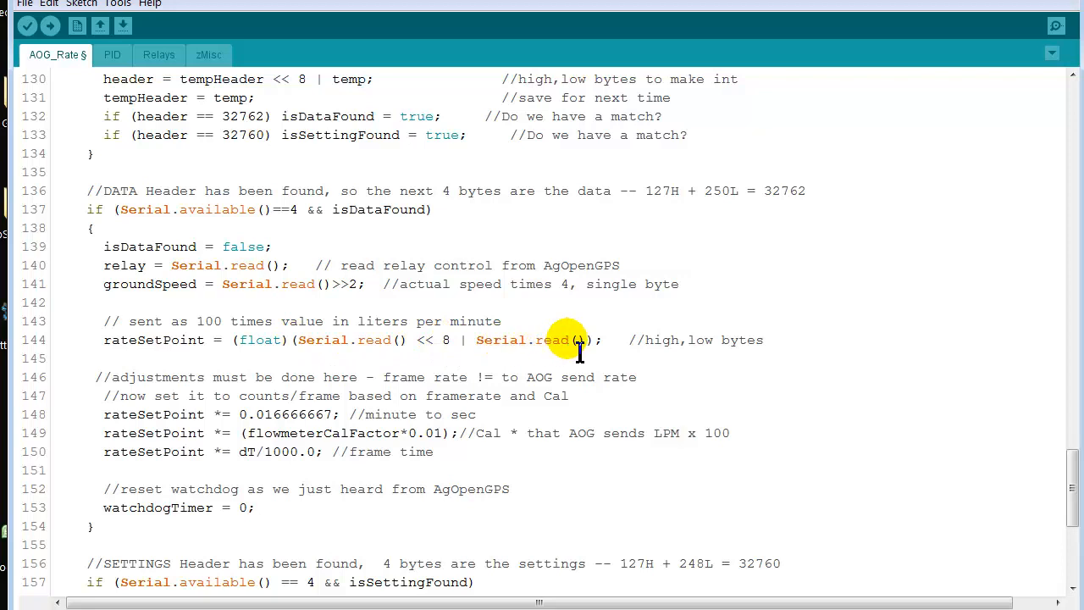
pyautogui.moveTo(169, 340)
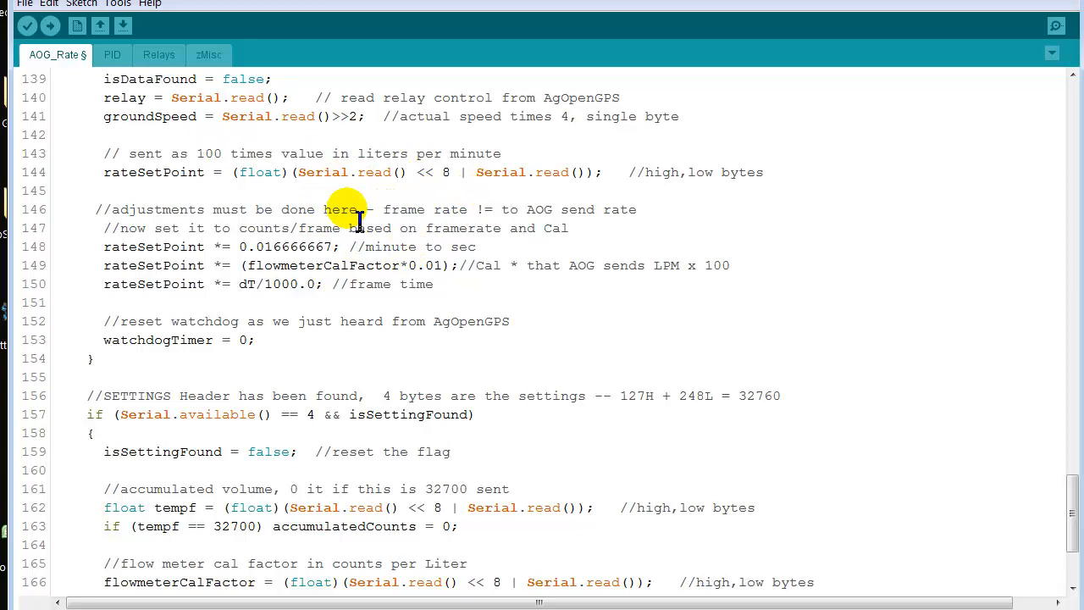
pyautogui.moveTo(387, 225)
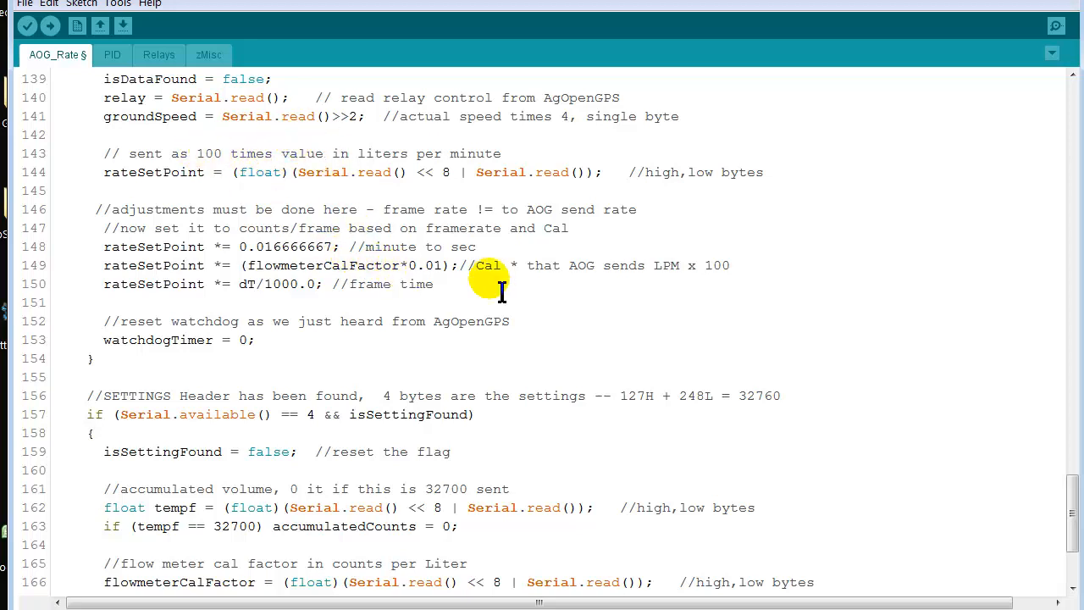
pyautogui.moveTo(642, 275)
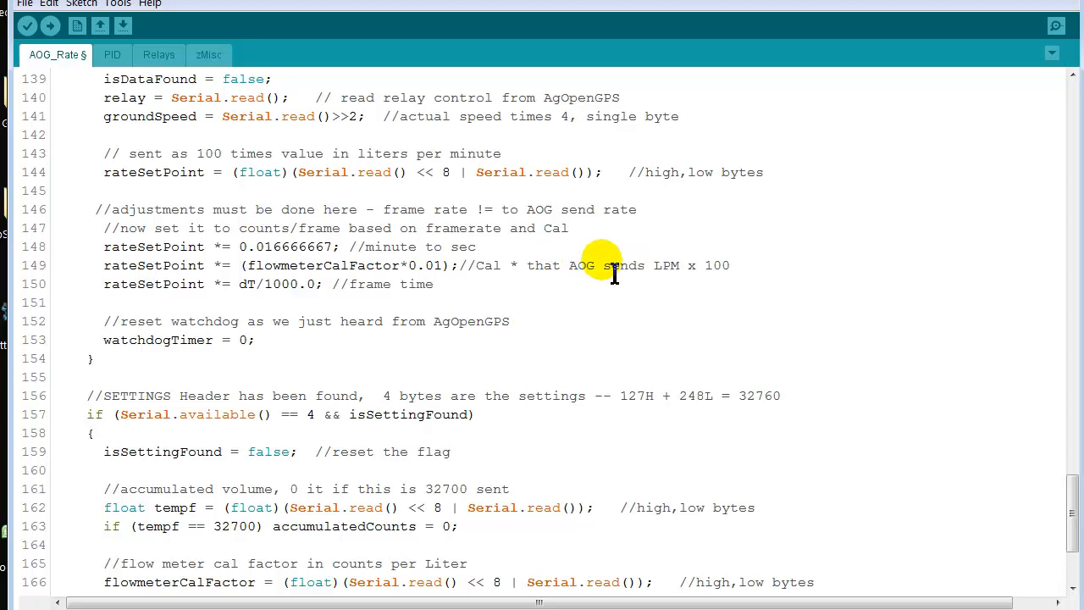
pyautogui.moveTo(402, 246)
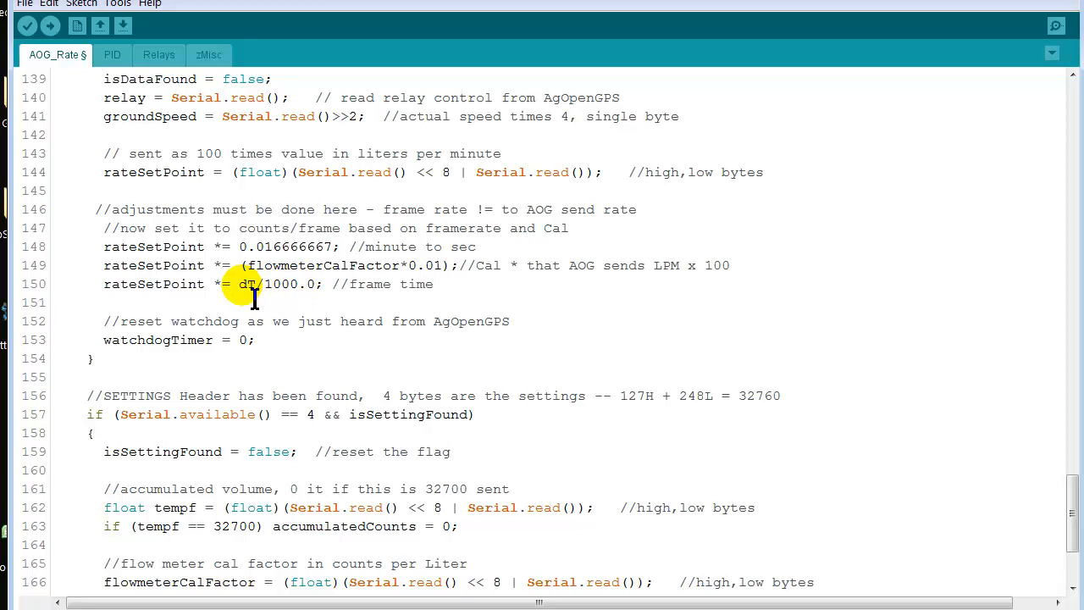
pyautogui.moveTo(457, 292)
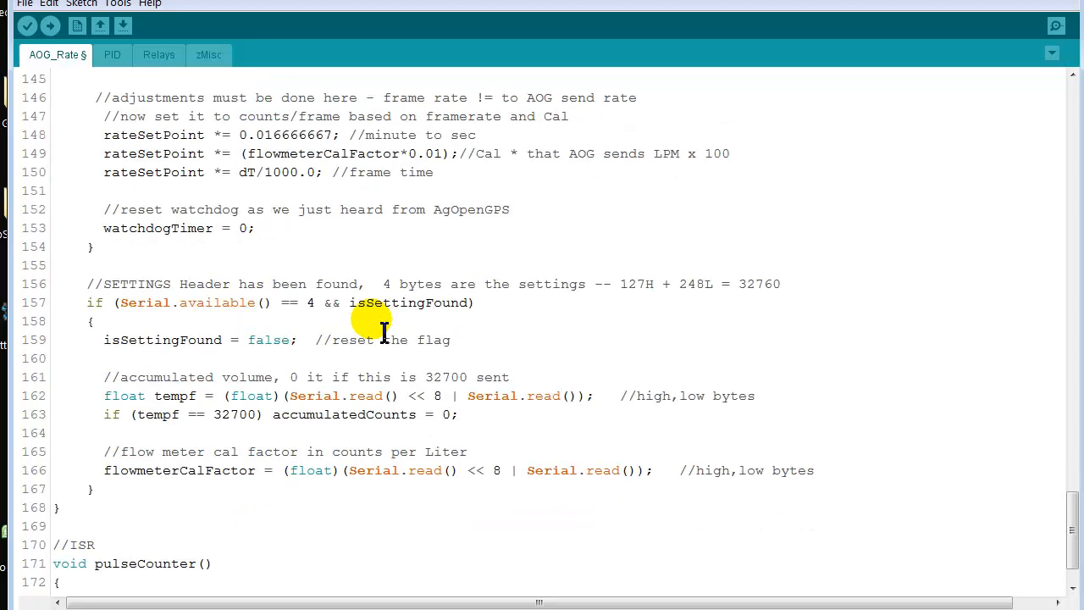
pyautogui.scroll(-3)
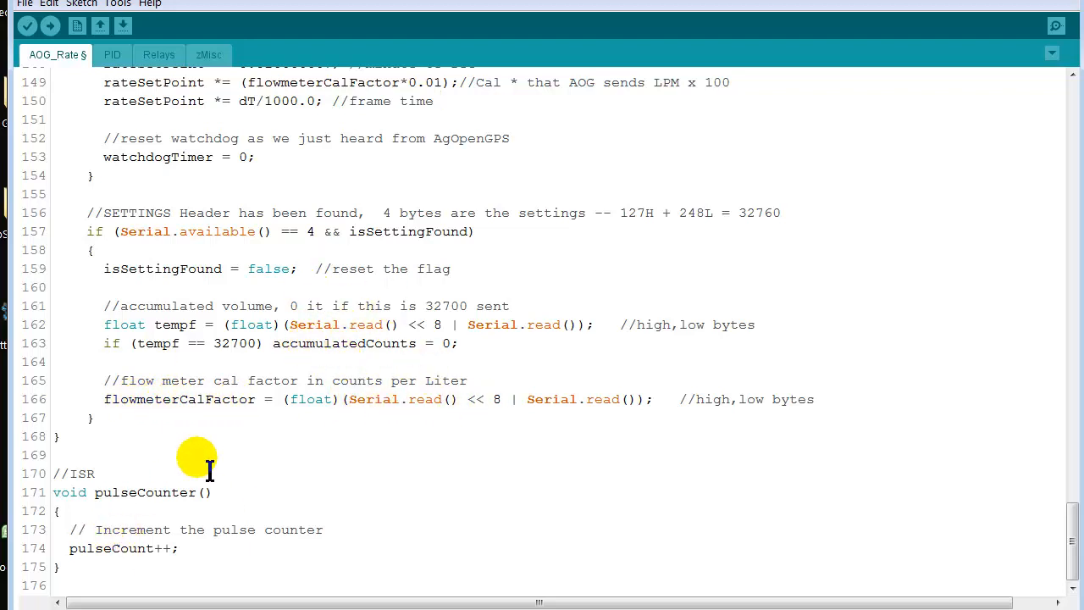
pyautogui.moveTo(155, 548)
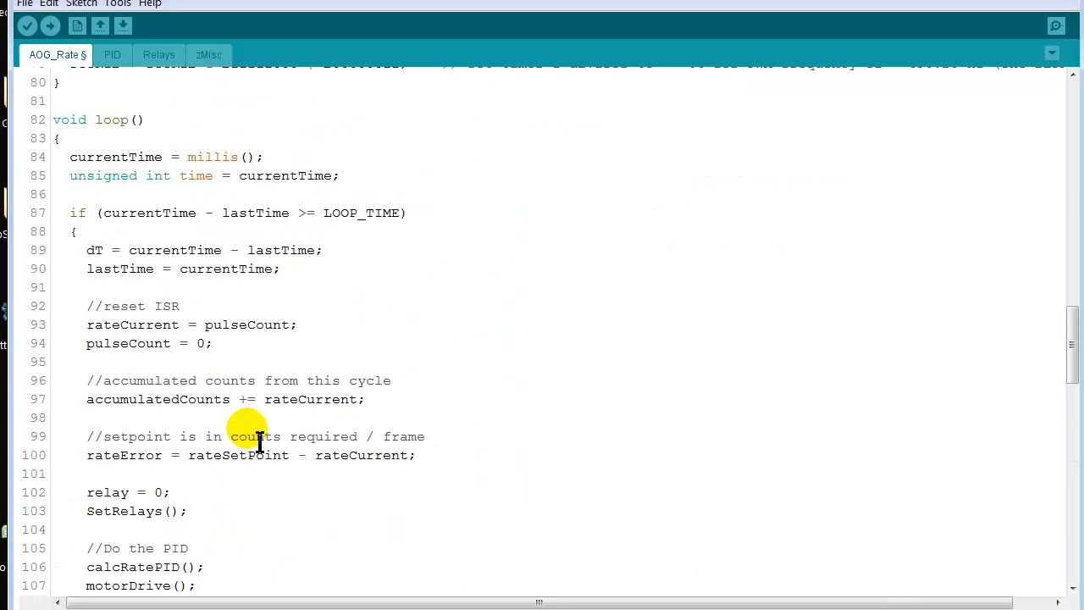
pyautogui.moveTo(356, 306)
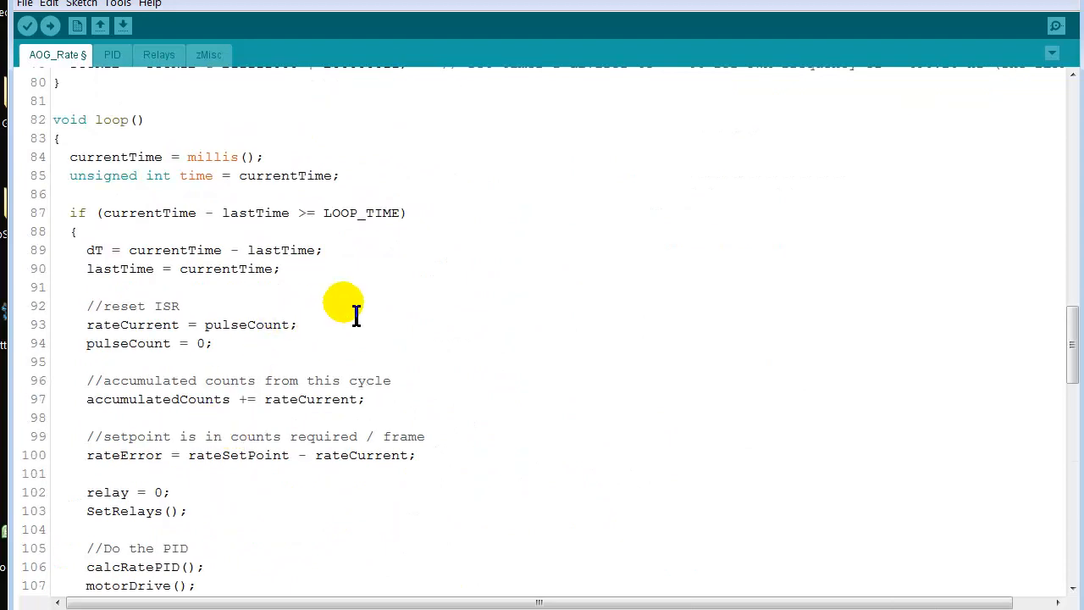
pyautogui.moveTo(324, 302)
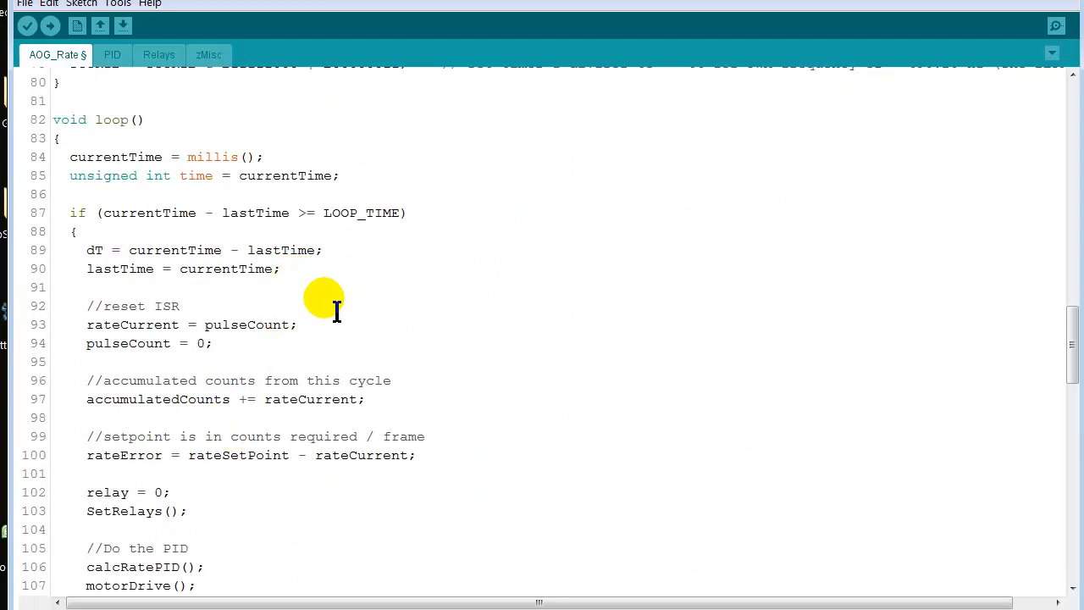
pyautogui.moveTo(343, 331)
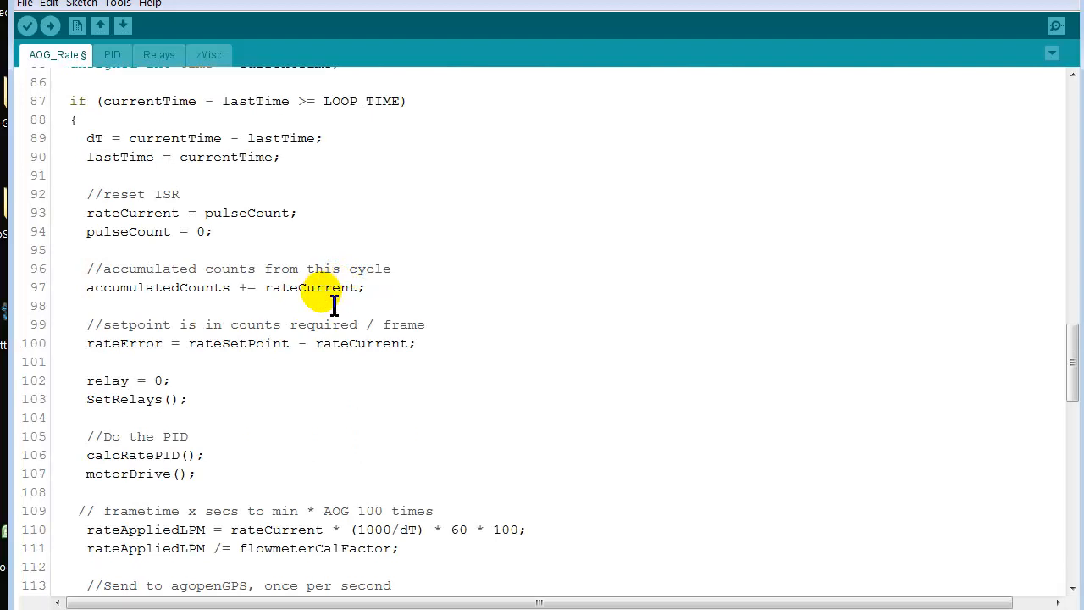
pyautogui.moveTo(379, 302)
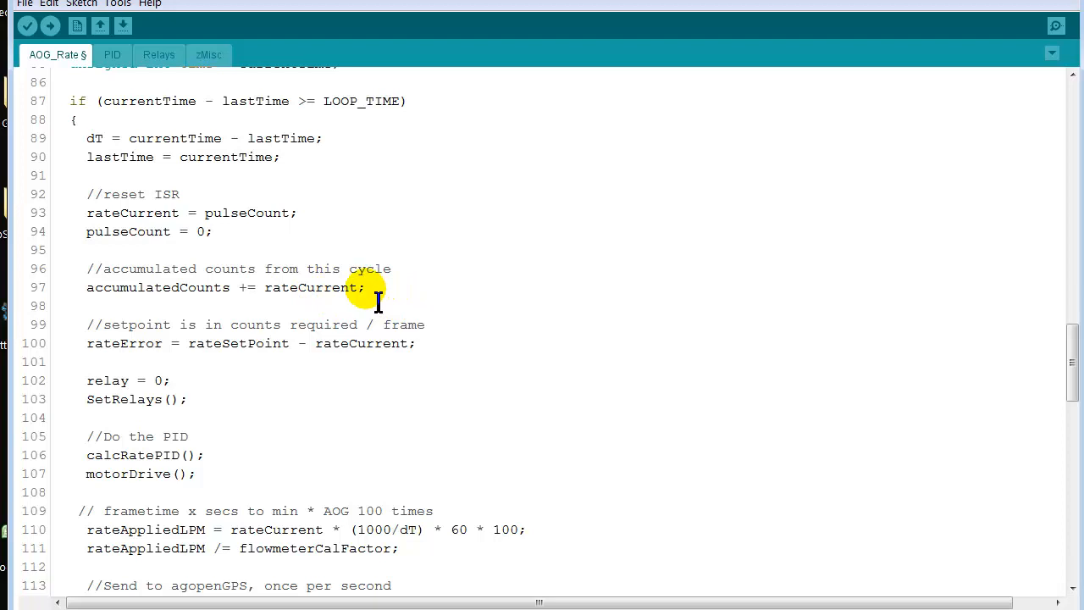
pyautogui.moveTo(130, 361)
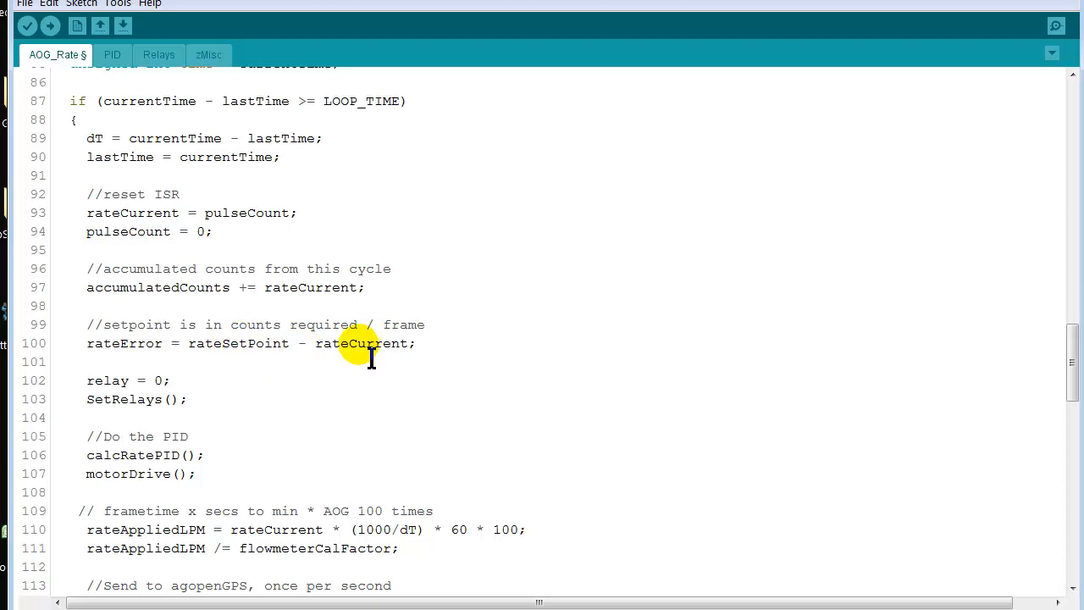
pyautogui.moveTo(215, 366)
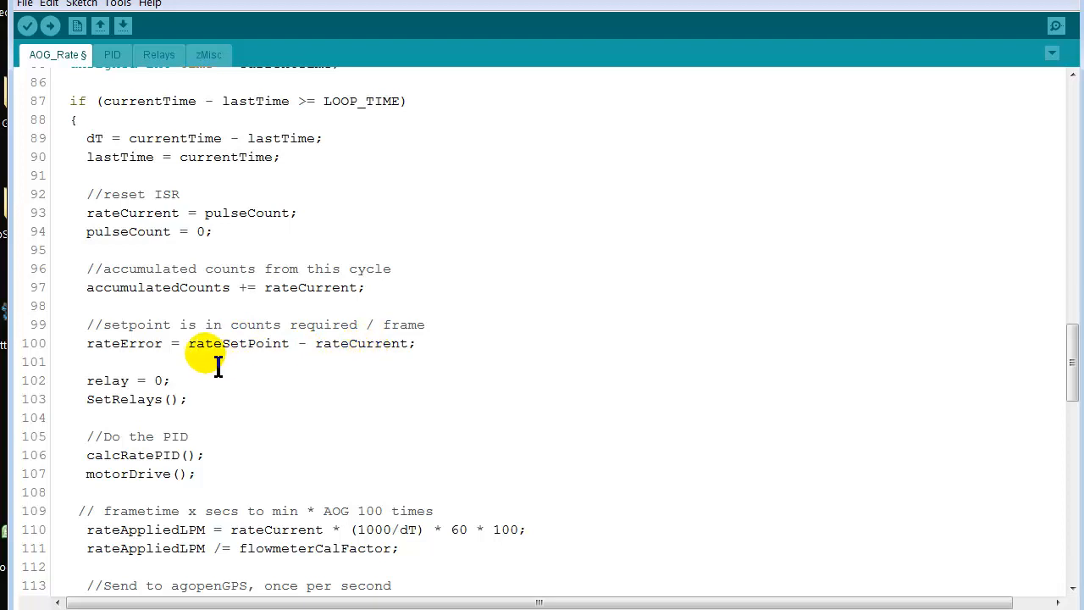
pyautogui.scroll(-3)
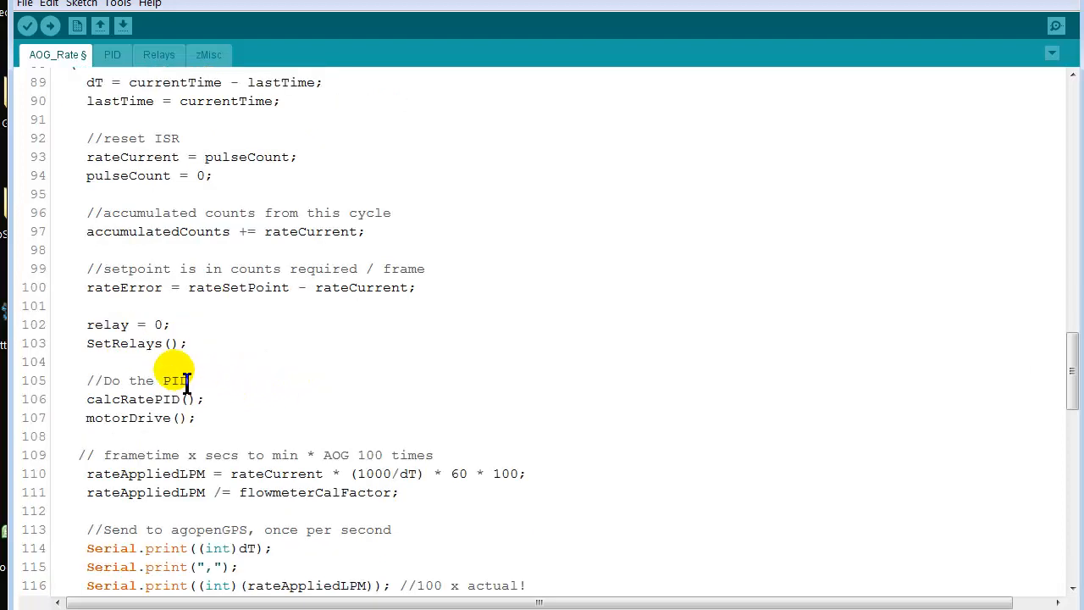
pyautogui.scroll(-3)
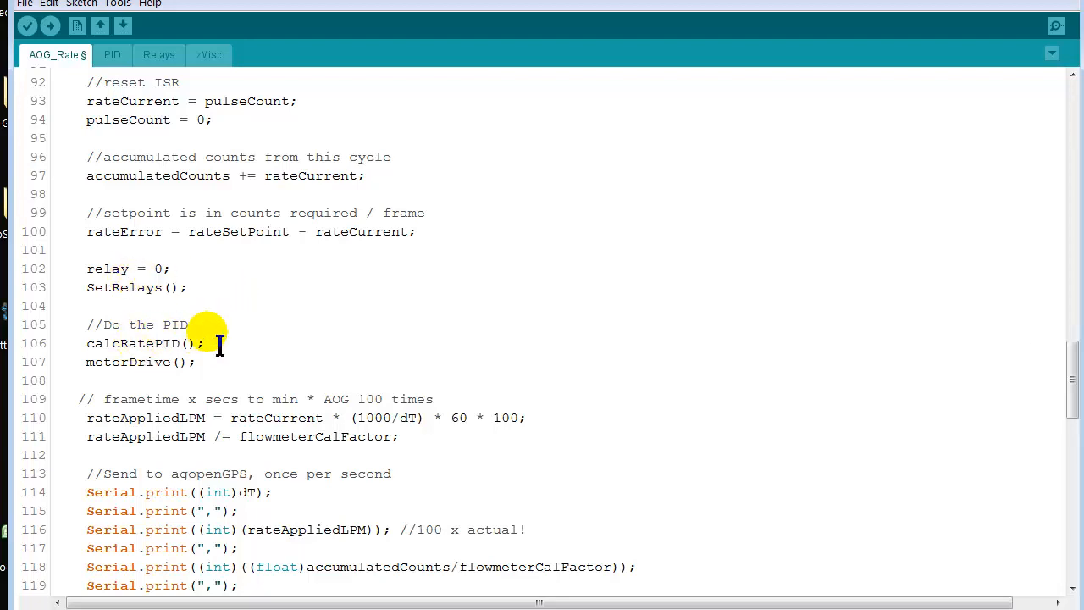
pyautogui.scroll(-3)
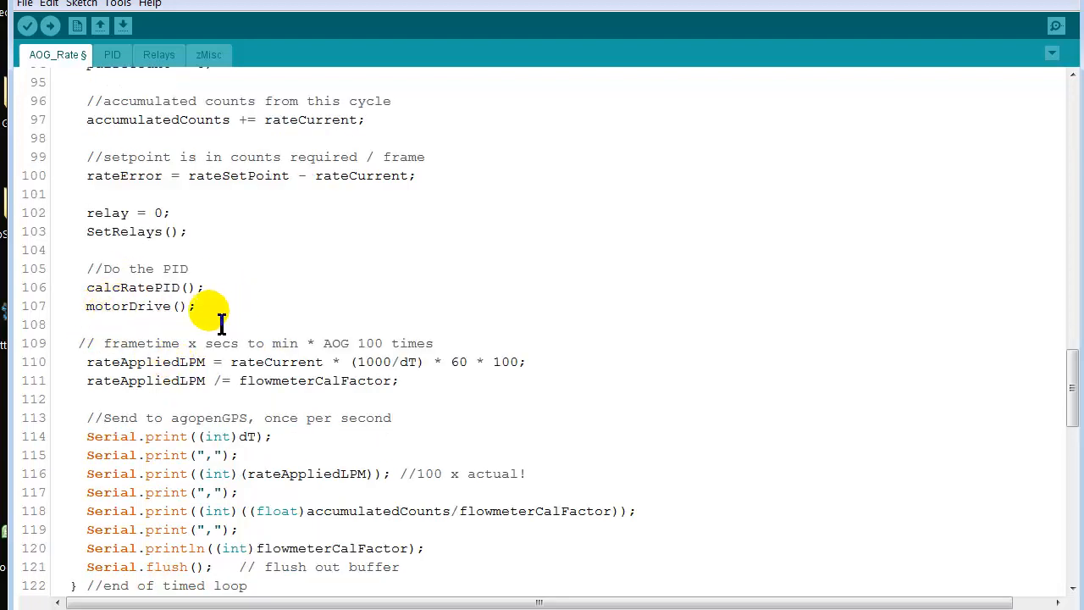
pyautogui.moveTo(330, 317)
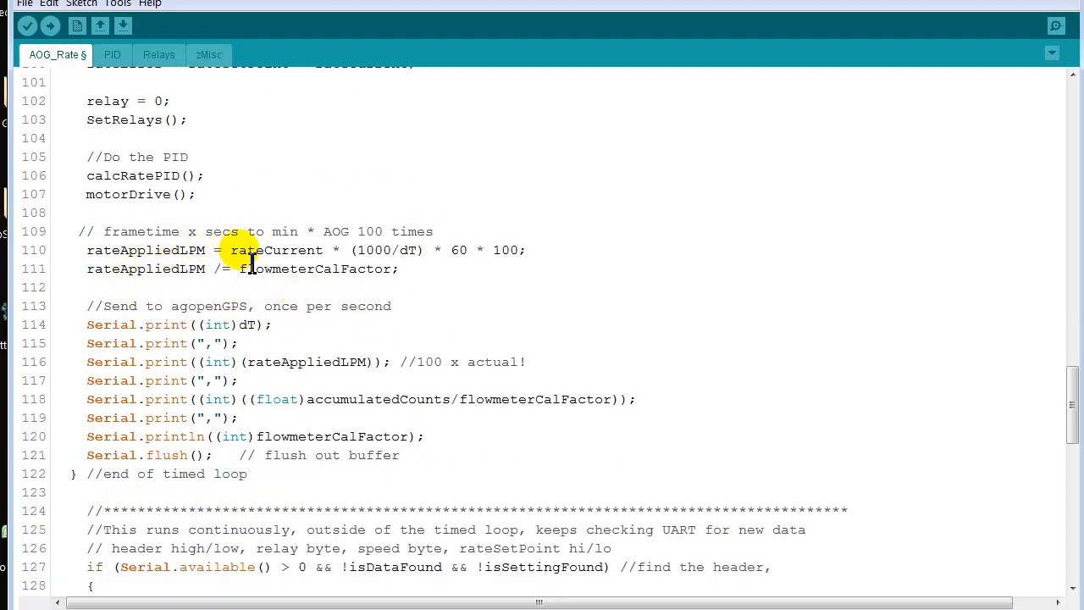
pyautogui.moveTo(303, 262)
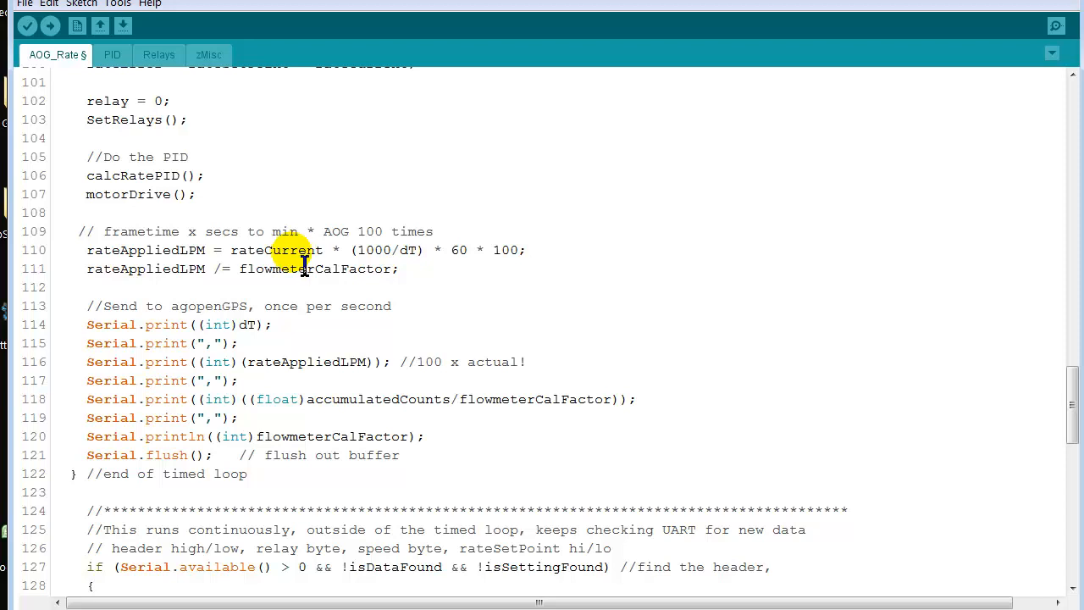
pyautogui.moveTo(415, 249)
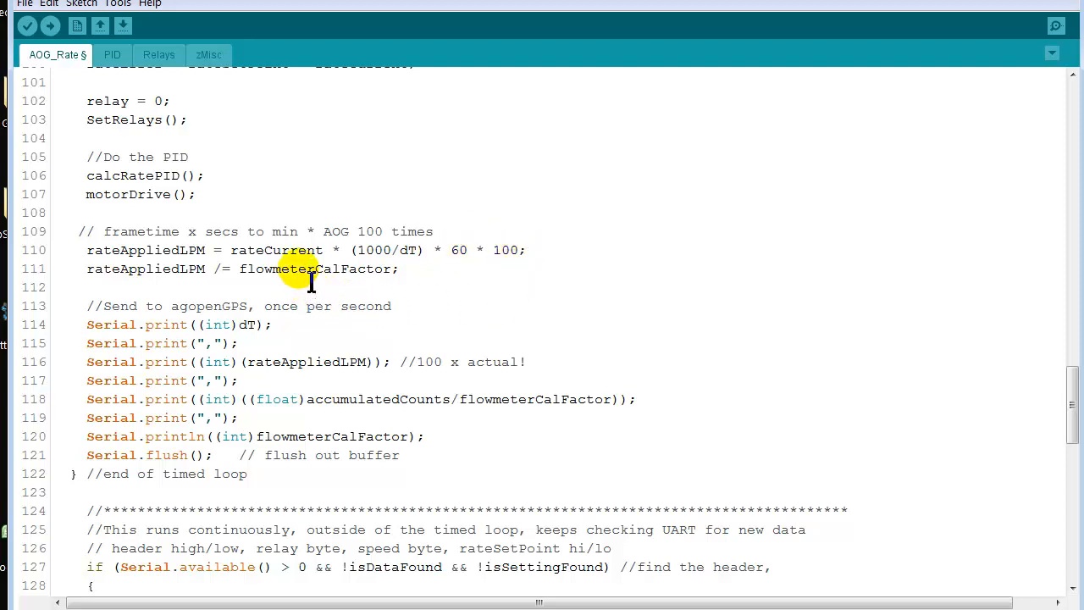
pyautogui.moveTo(371, 279)
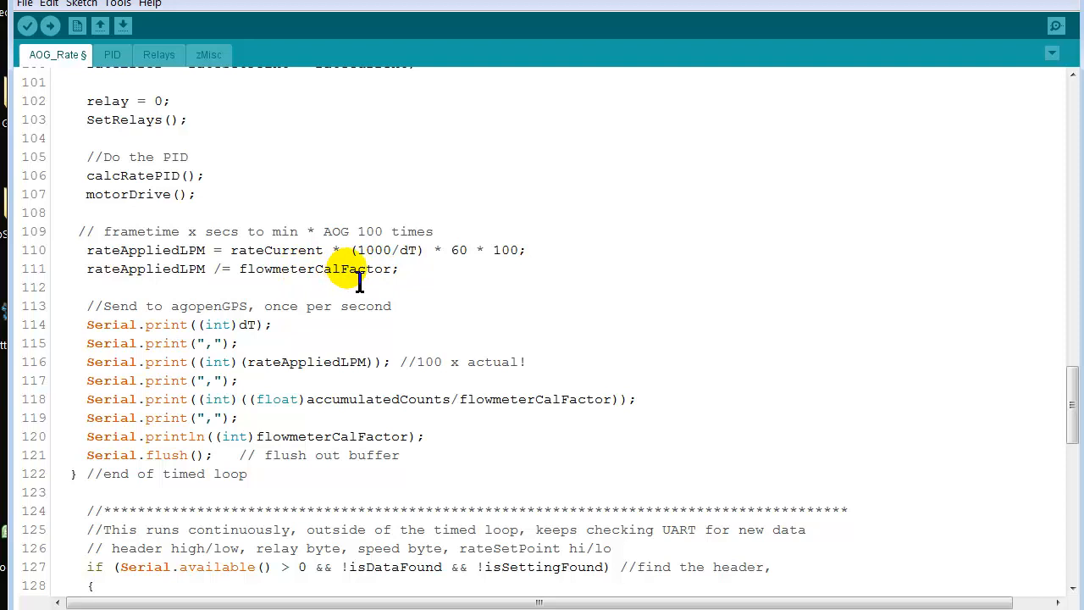
pyautogui.moveTo(310, 268)
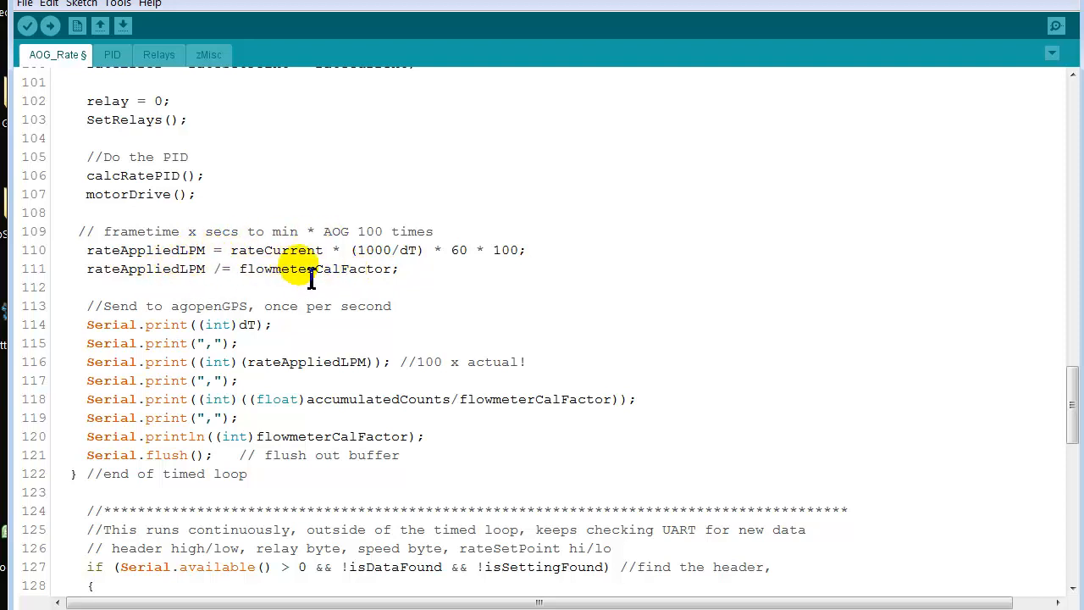
pyautogui.moveTo(188, 286)
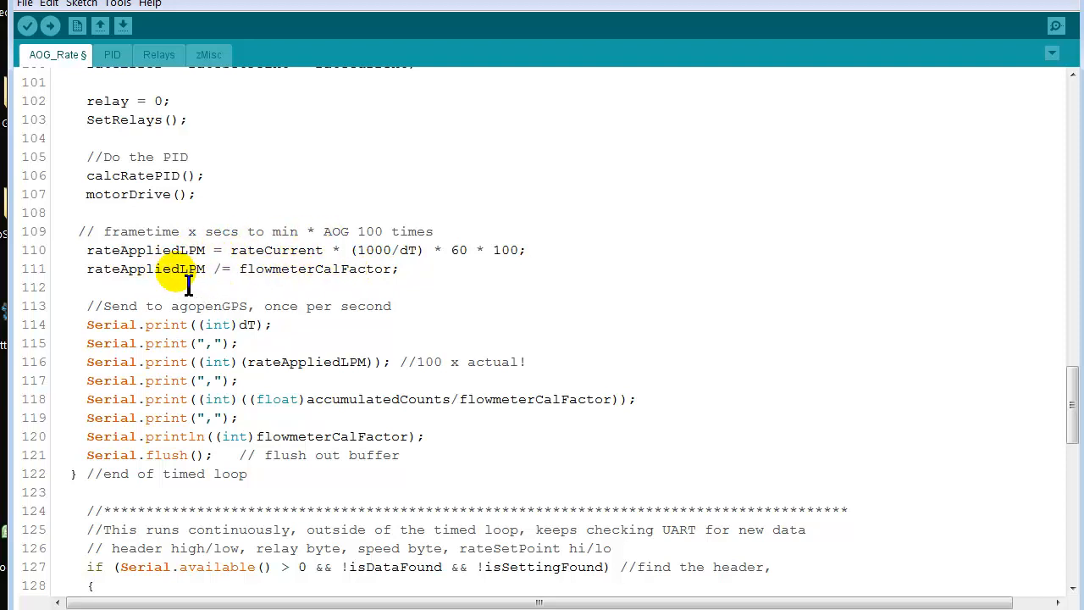
pyautogui.scroll(-3)
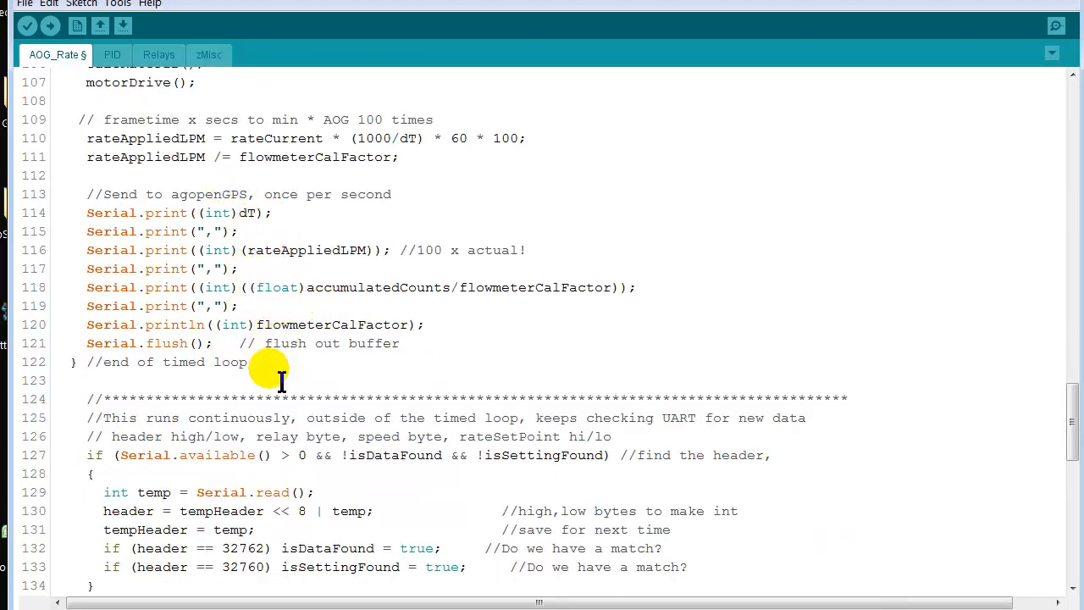
pyautogui.scroll(-3)
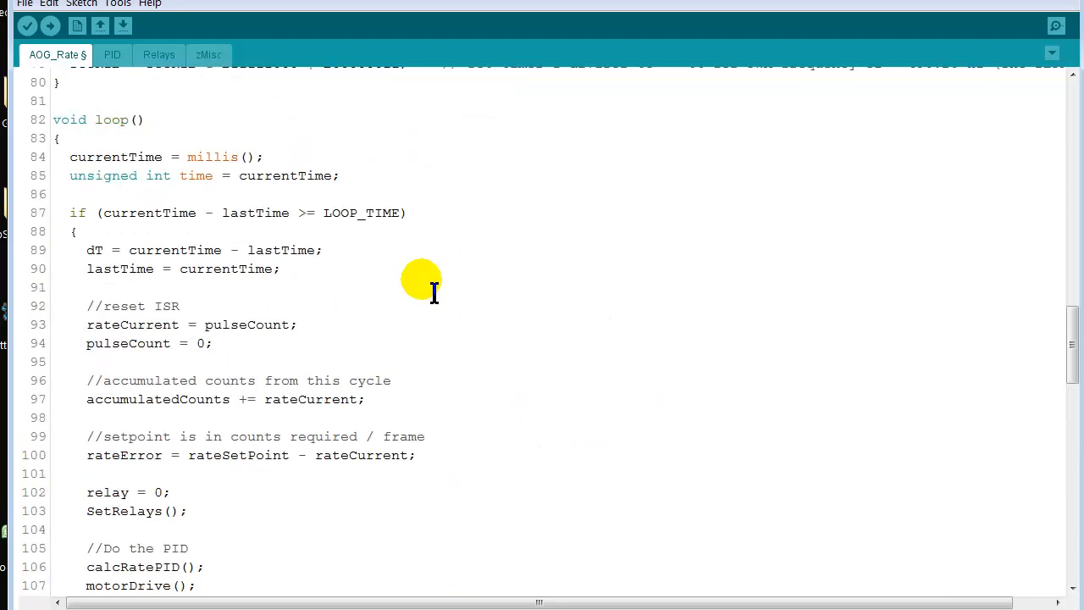
pyautogui.scroll(-3)
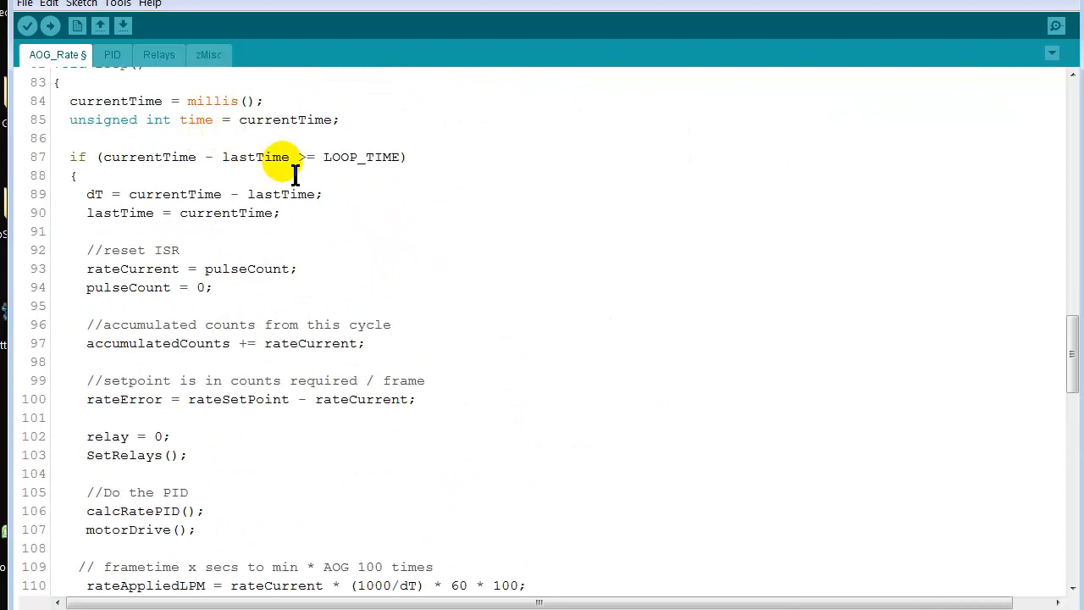
pyautogui.moveTo(236, 300)
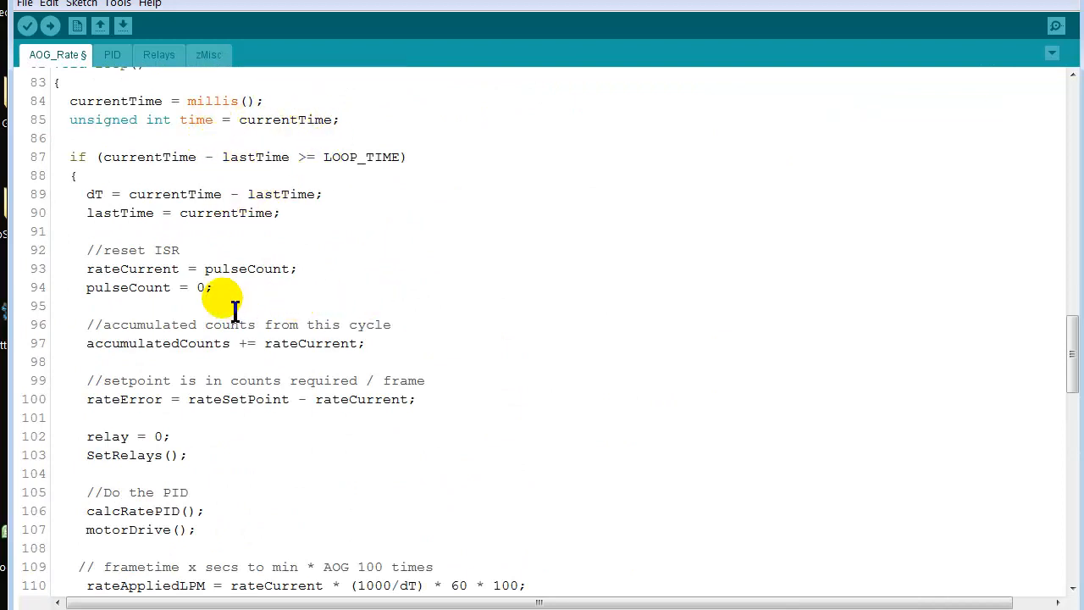
pyautogui.moveTo(234, 424)
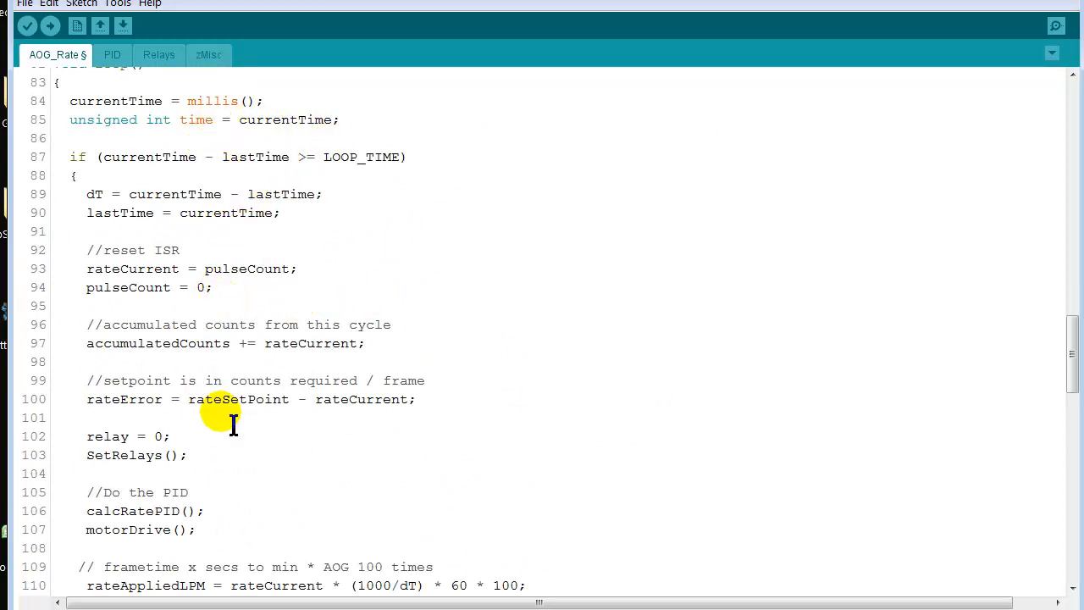
pyautogui.scroll(-3)
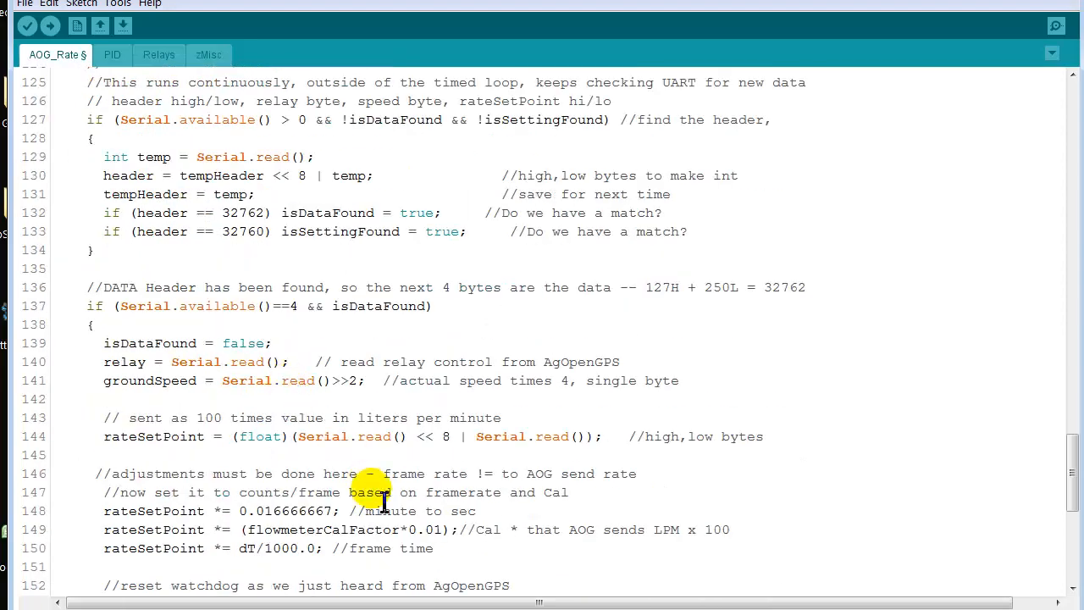
pyautogui.scroll(-3)
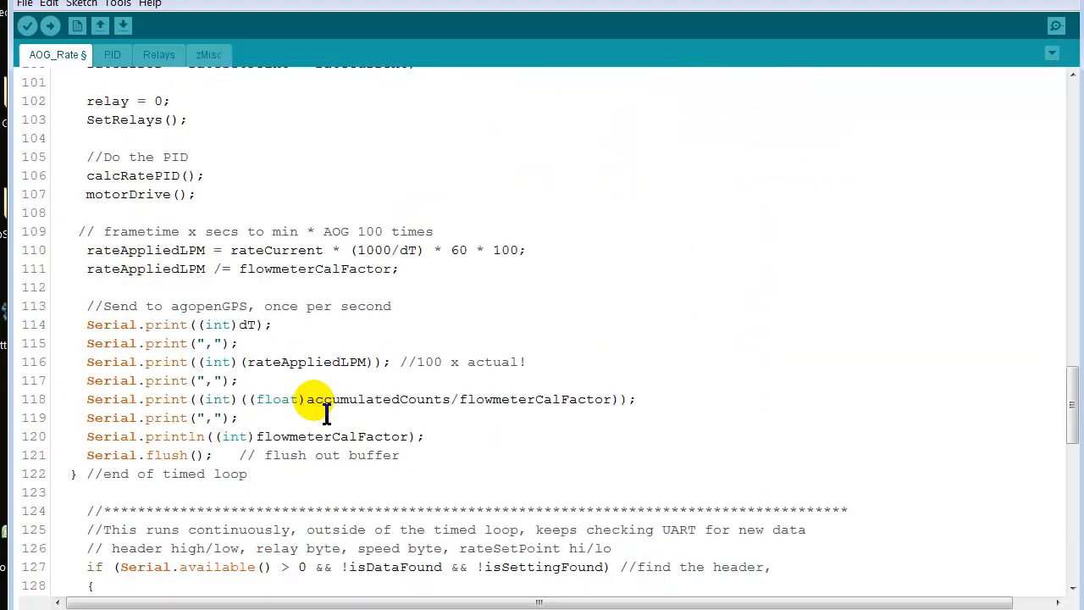
pyautogui.scroll(-3)
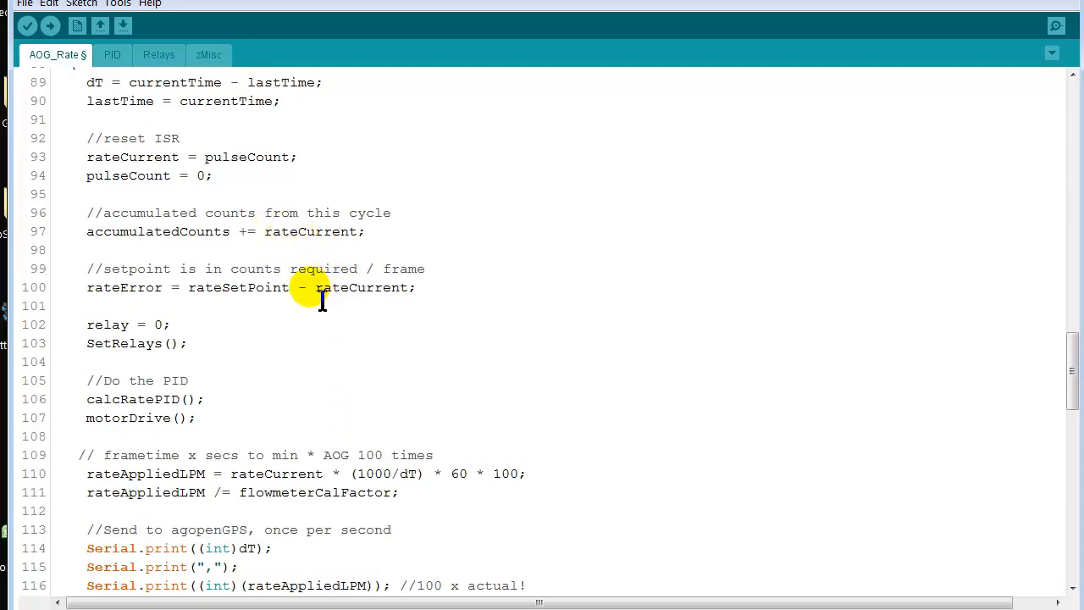
pyautogui.scroll(-3)
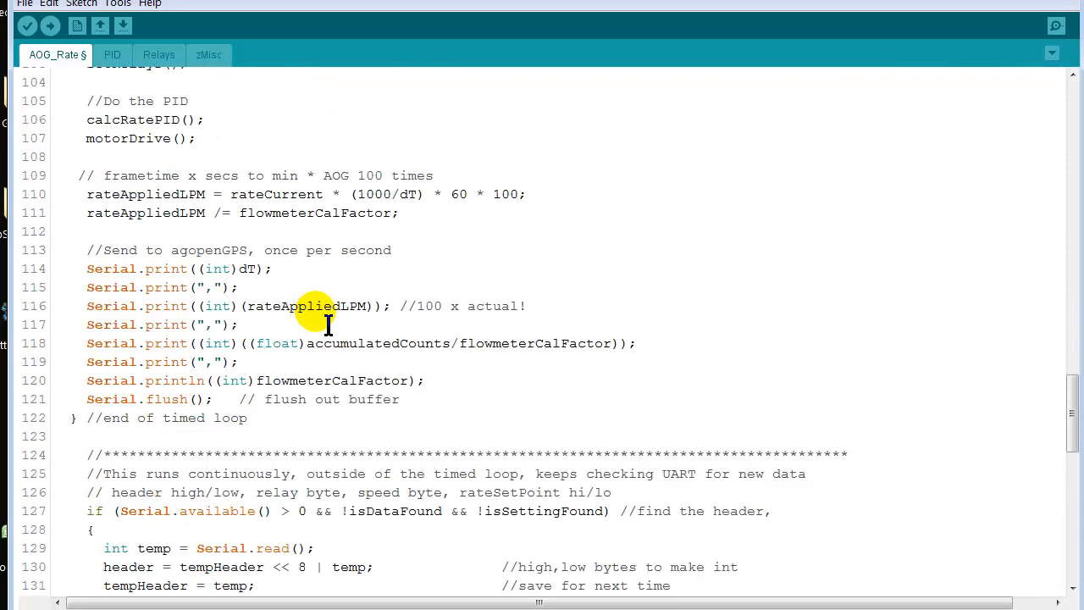
pyautogui.moveTo(436, 347)
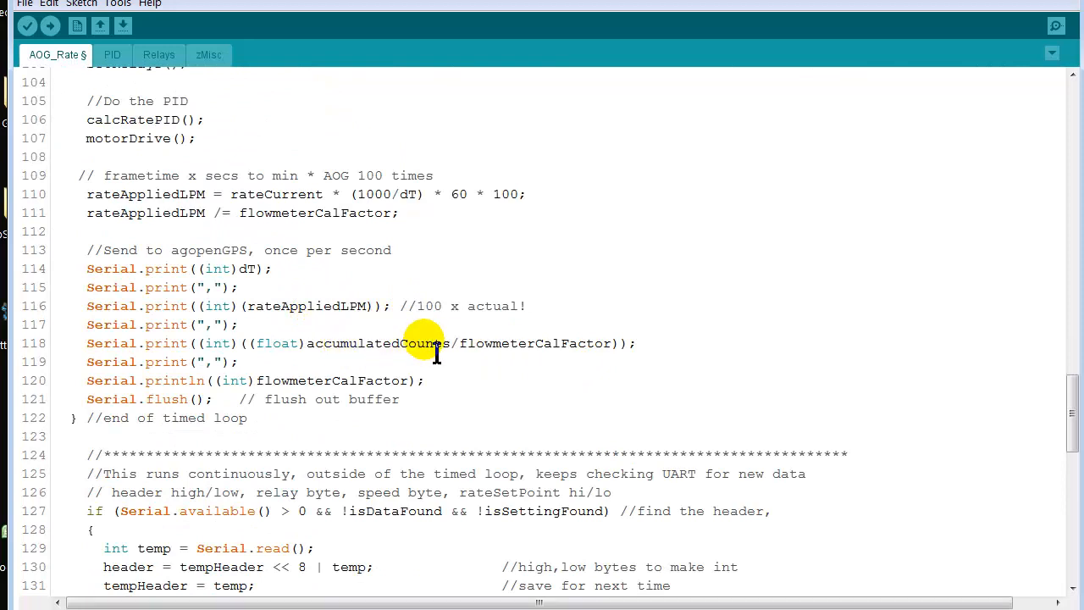
pyautogui.moveTo(388, 331)
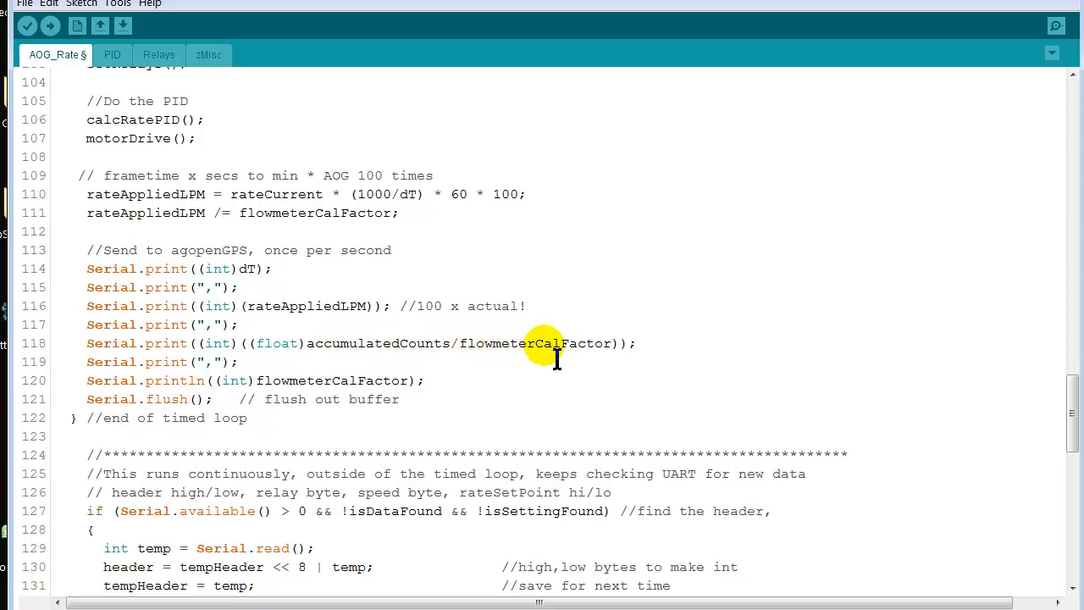
pyautogui.moveTo(376, 350)
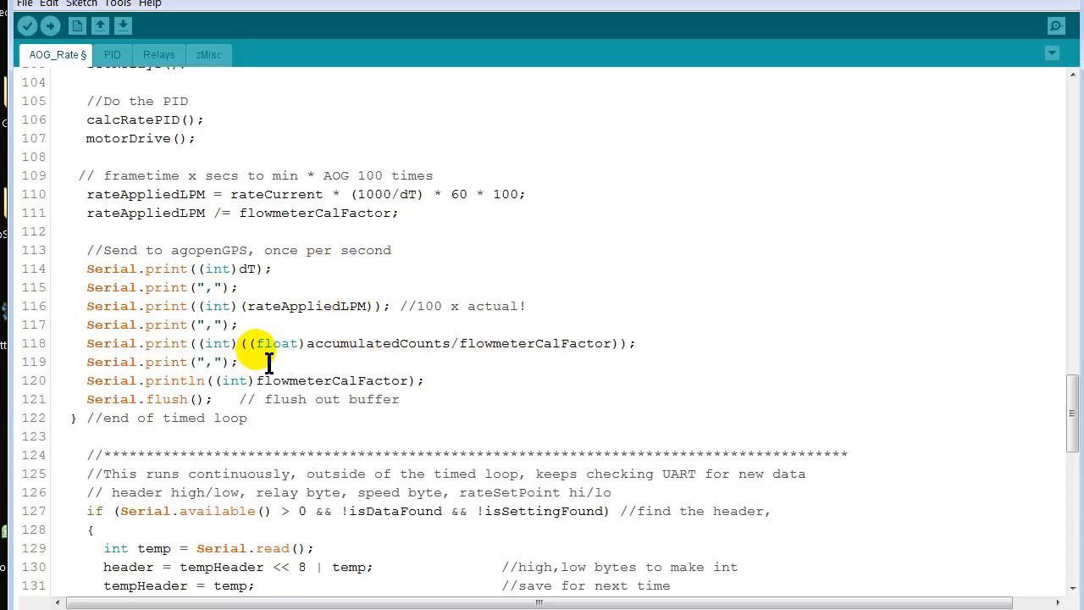
pyautogui.moveTo(377, 359)
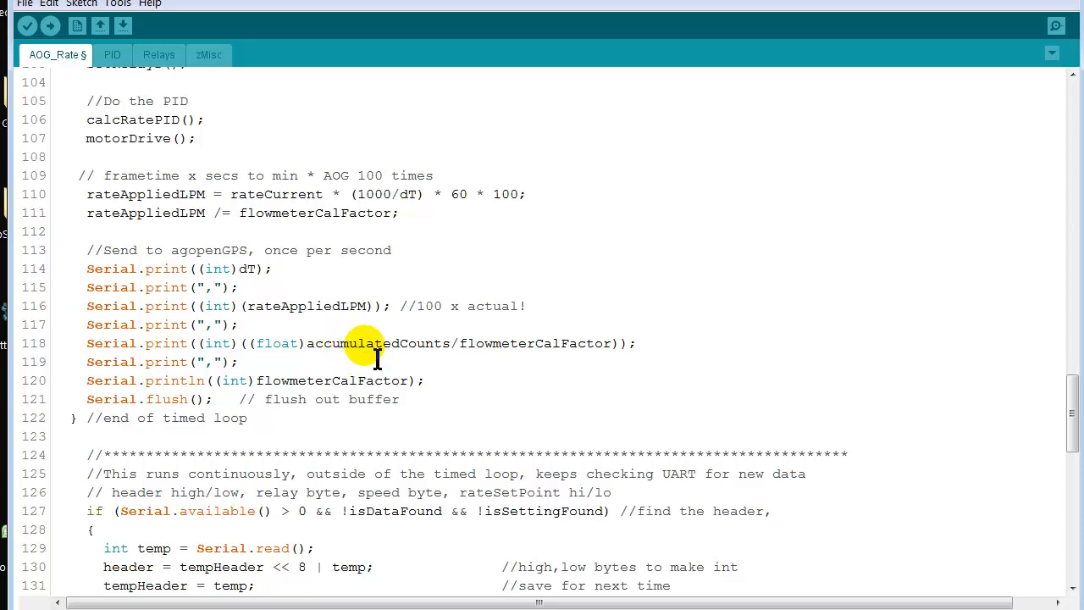
pyautogui.moveTo(546, 355)
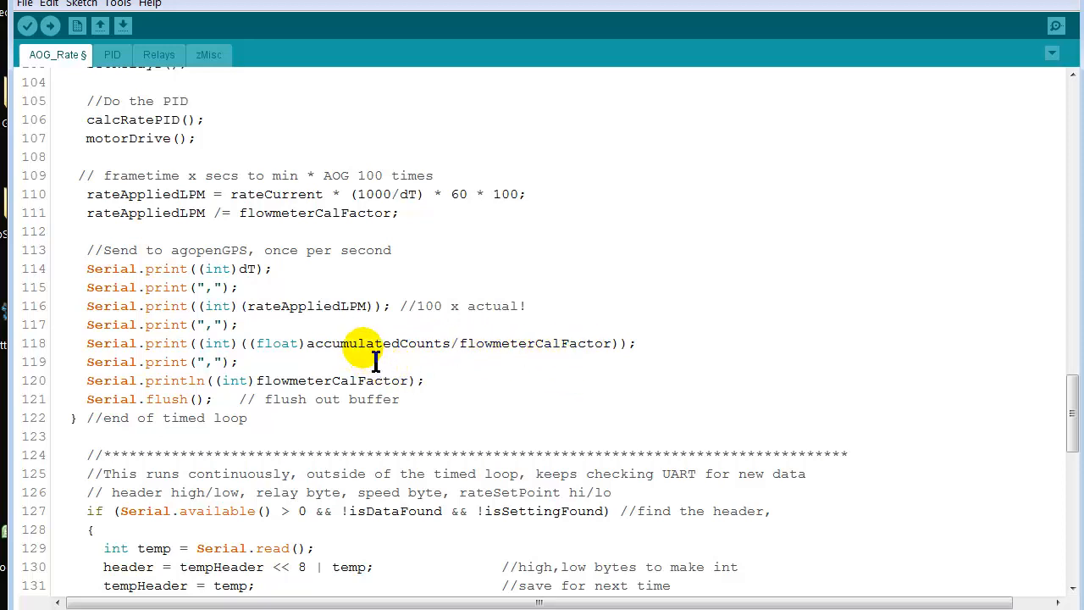
pyautogui.moveTo(481, 377)
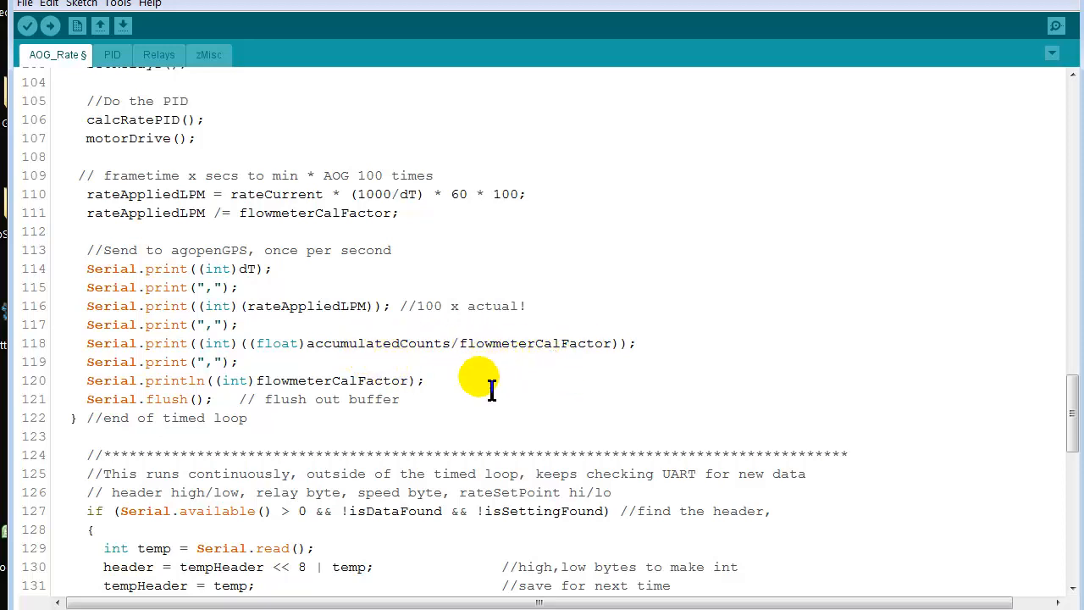